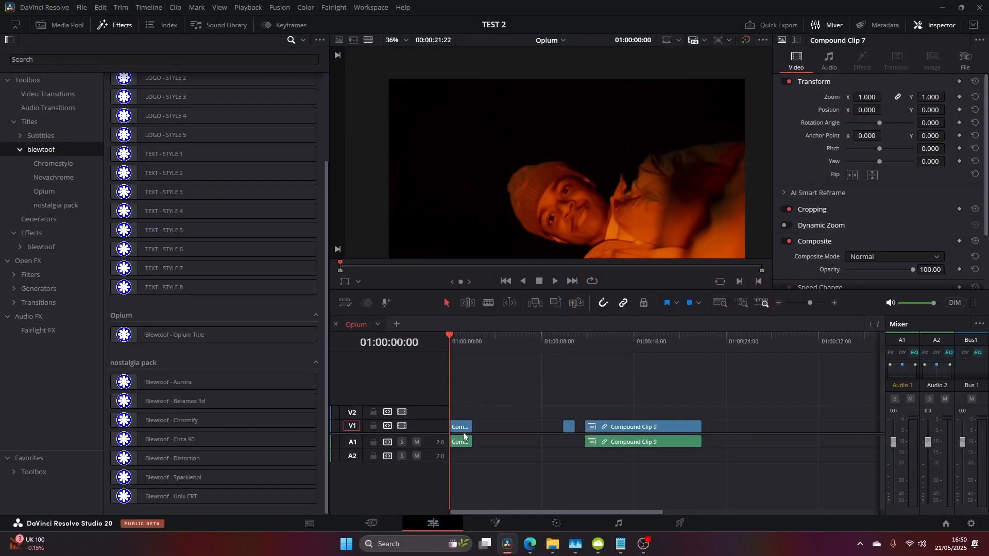
Select the first orange-lit compound clip on the timeline for the Fusion page
left_click(496, 524)
type("nighv")
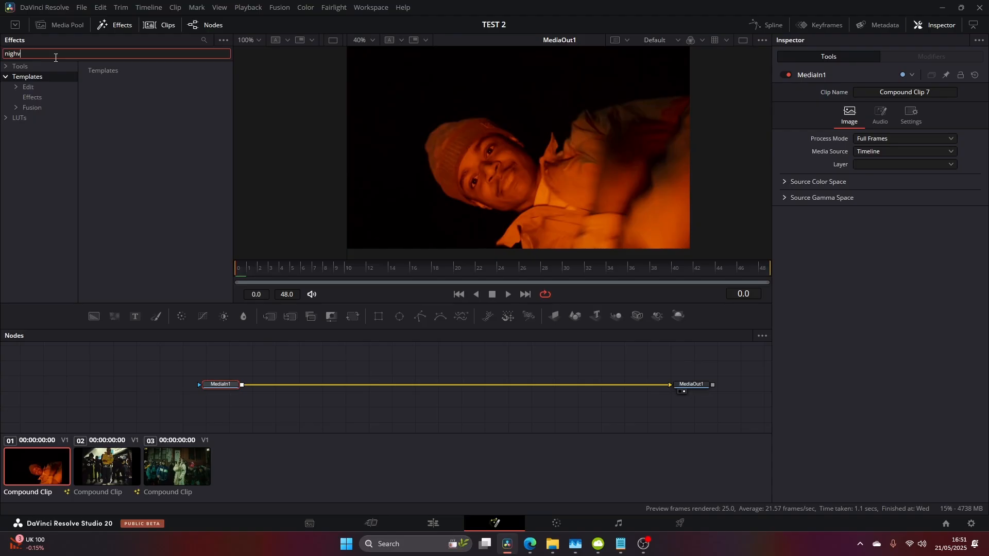
Insert the Night Vision template between MediaIn1 and MediaOut1 and ungroup it into its nodes
key("Backspace")
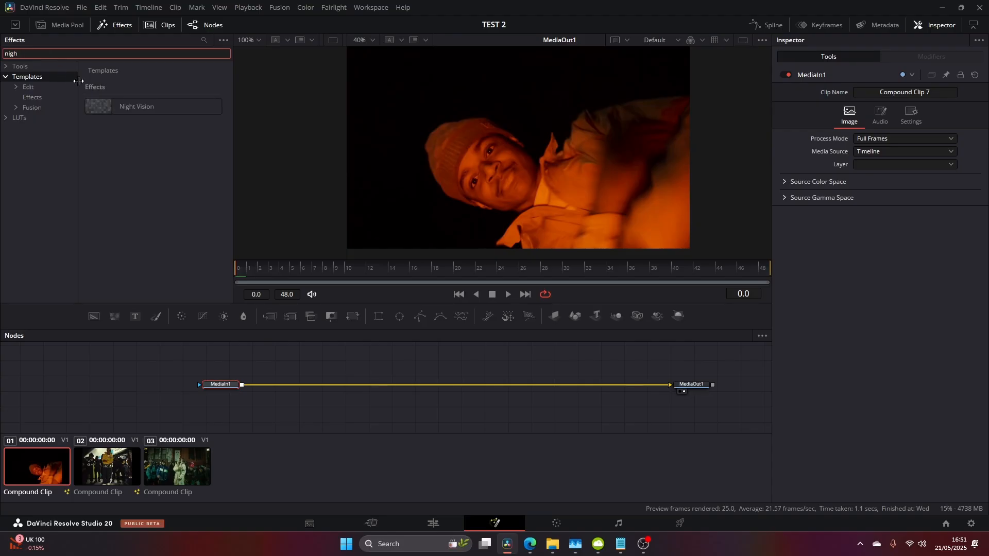
left_click_drag(136, 106, 359, 363)
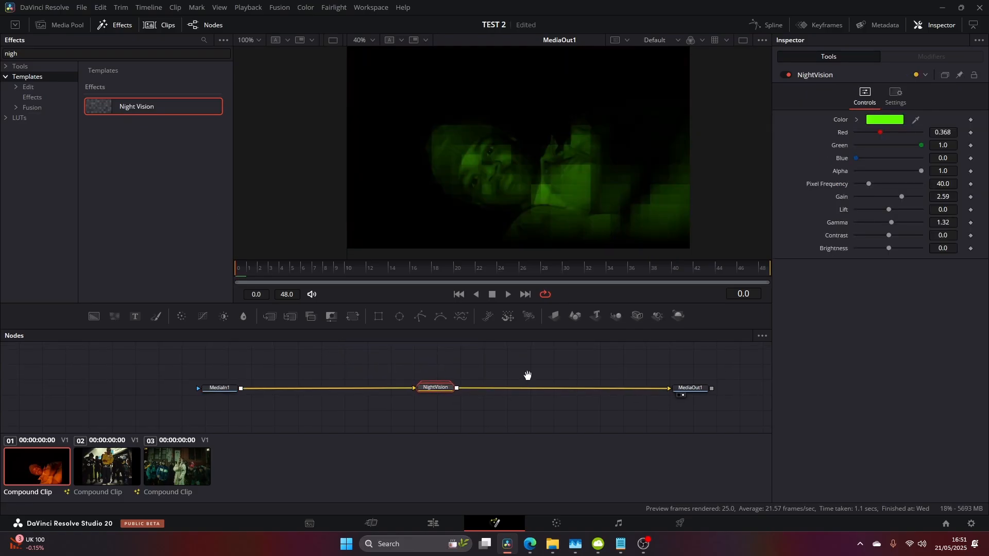
right_click(434, 386)
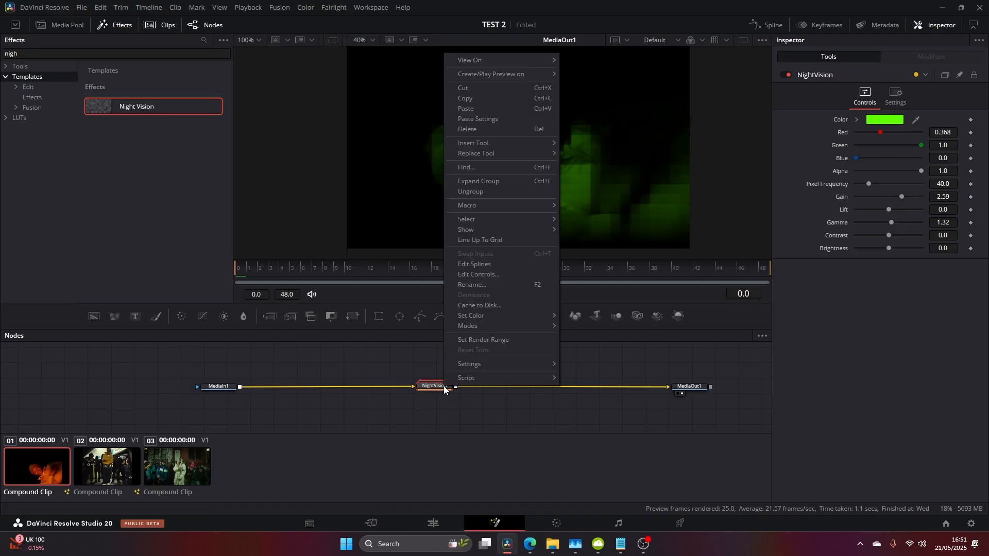
mouse_move(471, 191)
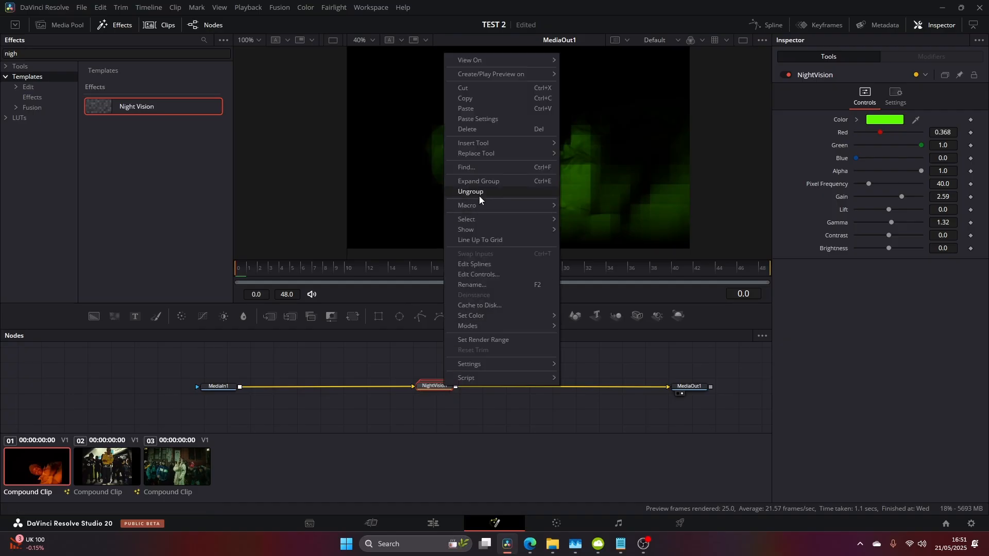
left_click(479, 182)
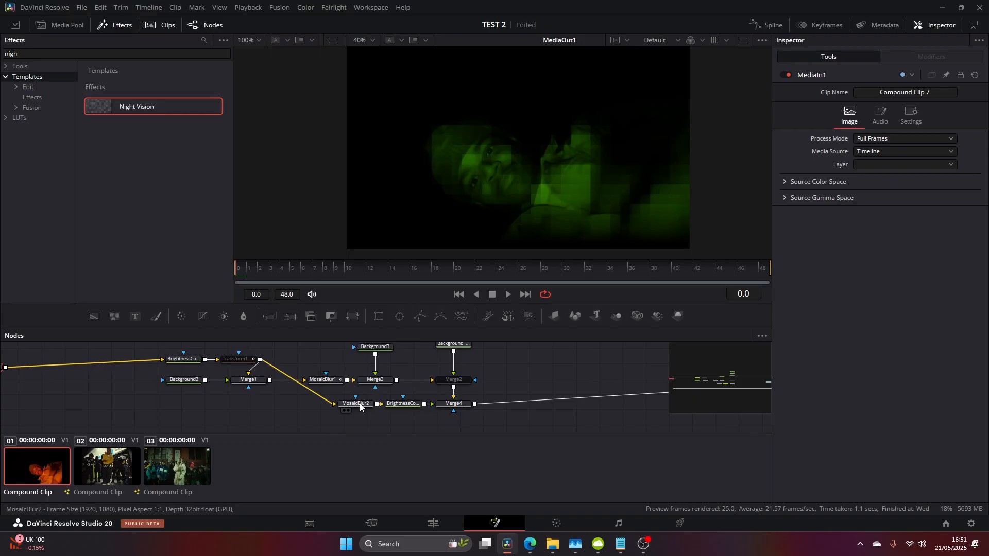
Set MosaicBlur2 pixel frequency to about 127.6 and MosaicBlur1 to about 91.4
left_click(355, 402)
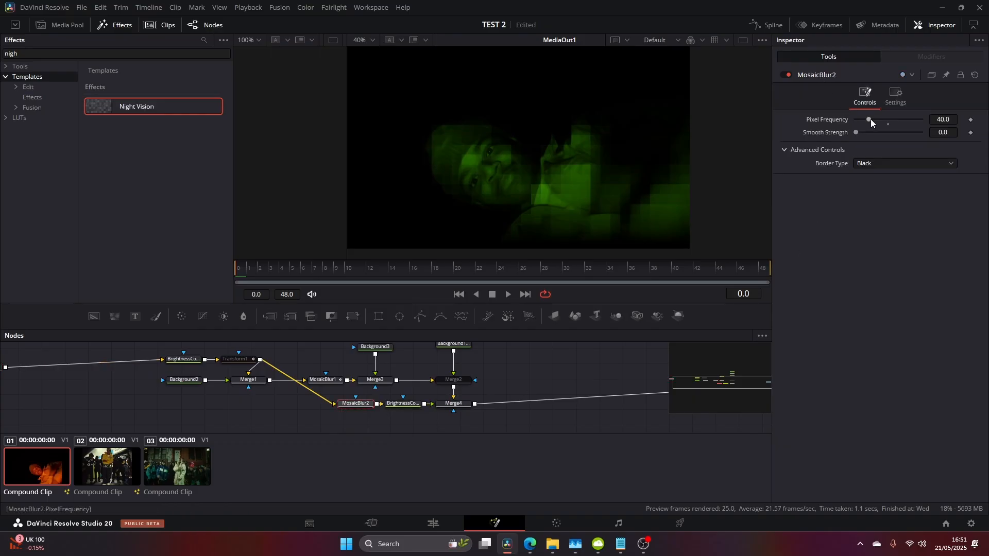
left_click_drag(867, 120, 895, 120)
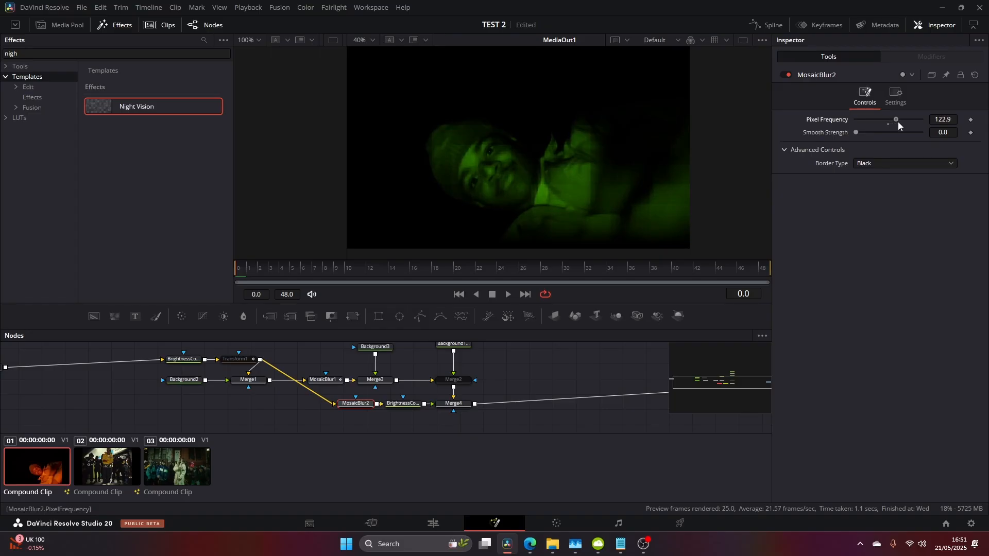
left_click_drag(895, 120, 898, 119)
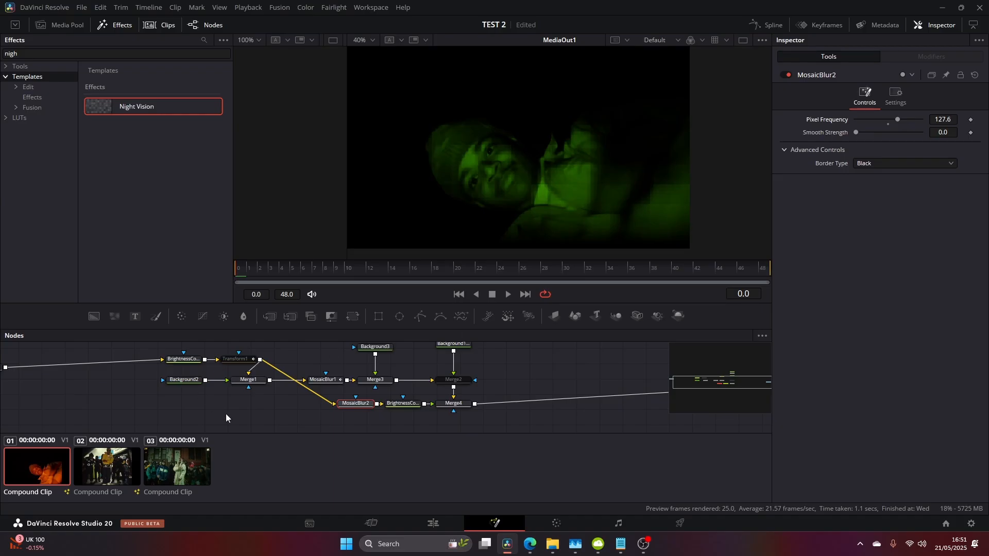
left_click(323, 379)
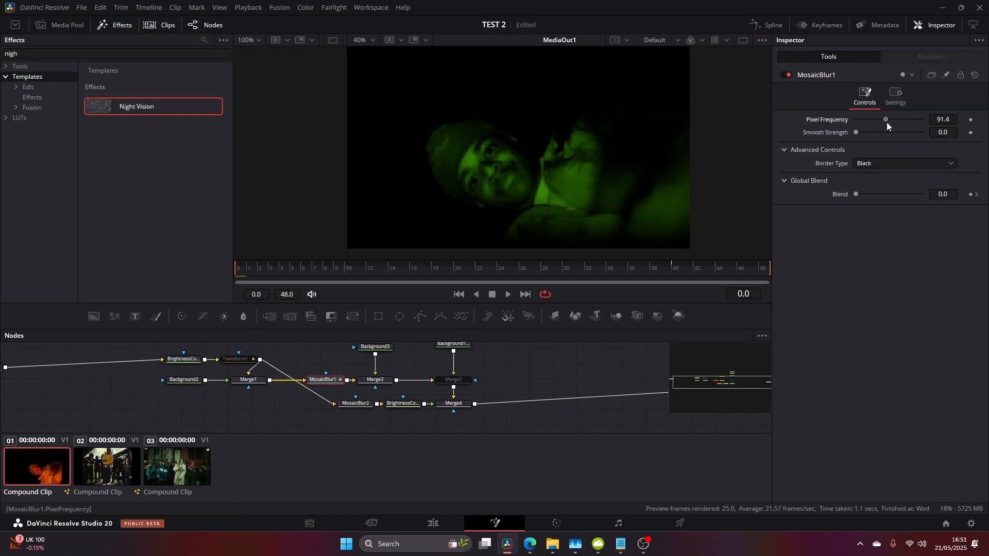
left_click_drag(885, 119, 896, 119)
type("f")
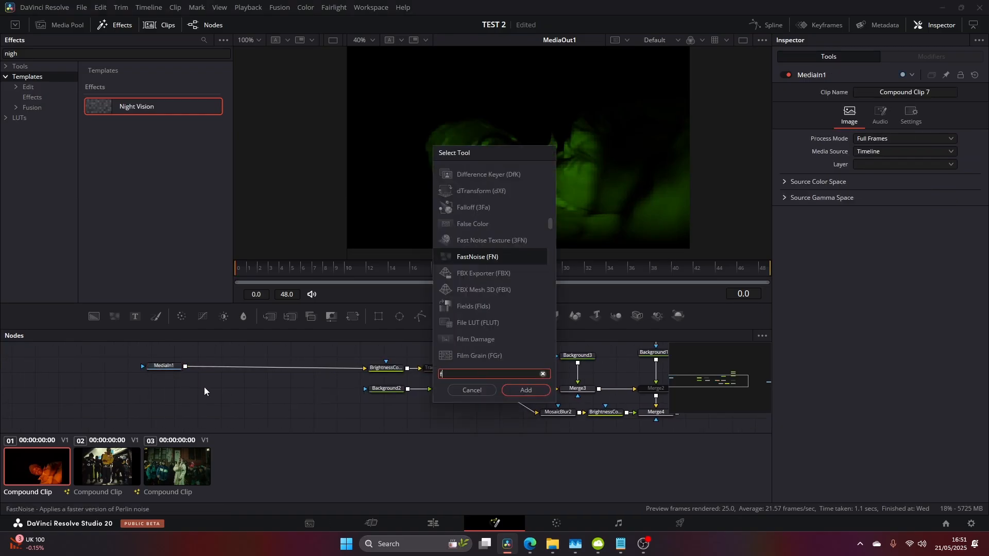
Add a Film Grain node to the first clip, adjust its grain, then select the second clip
type("ilm")
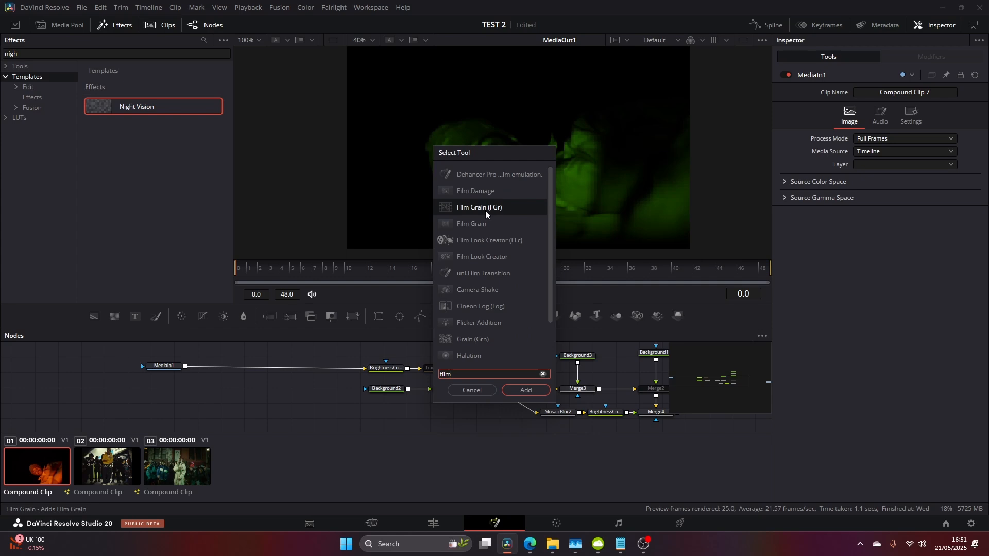
type("Film Grain")
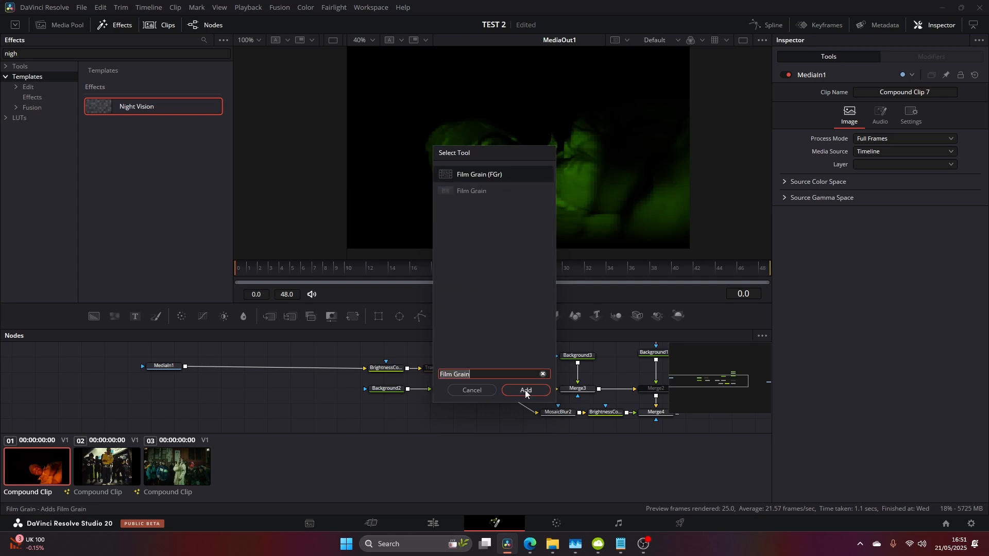
left_click(524, 389)
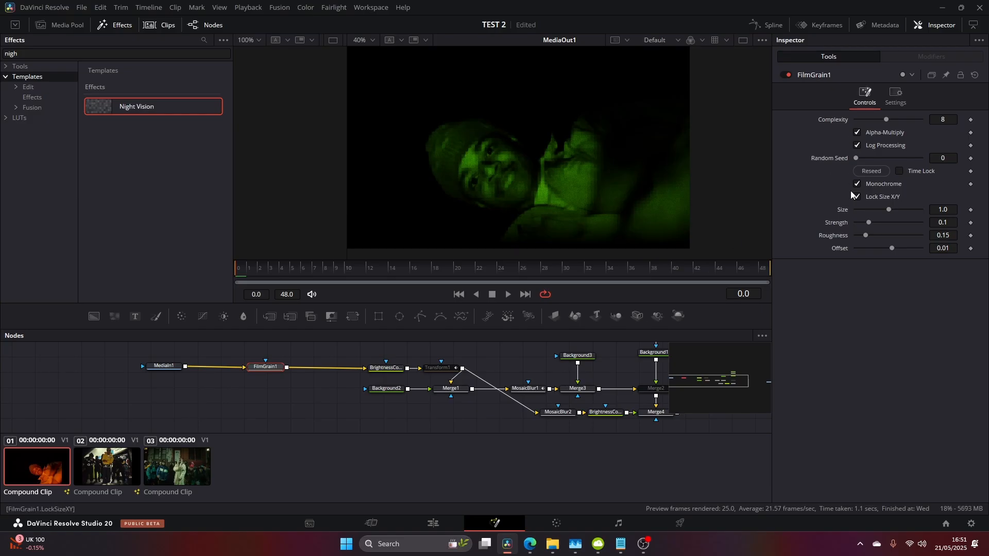
left_click_drag(870, 222, 910, 222)
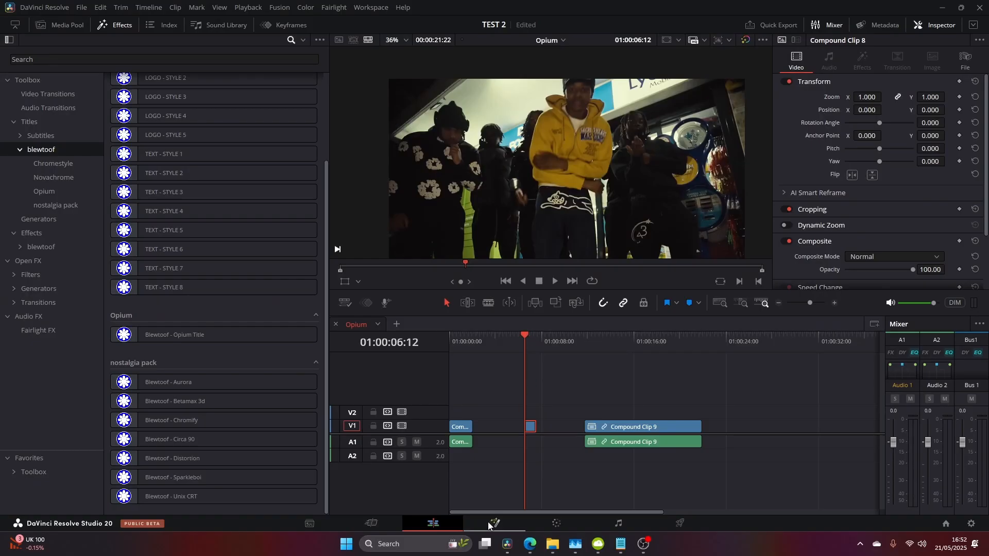
left_click(494, 523)
type("cc")
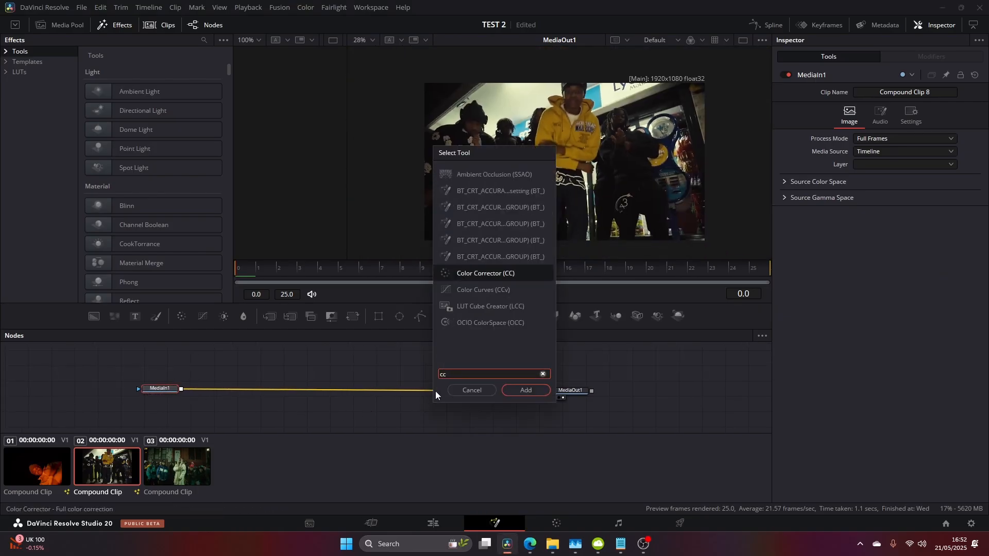
Add a Color Corrector with Saturation 0 and a Gaussian Blur with Strength about 0.27
left_click(526, 390)
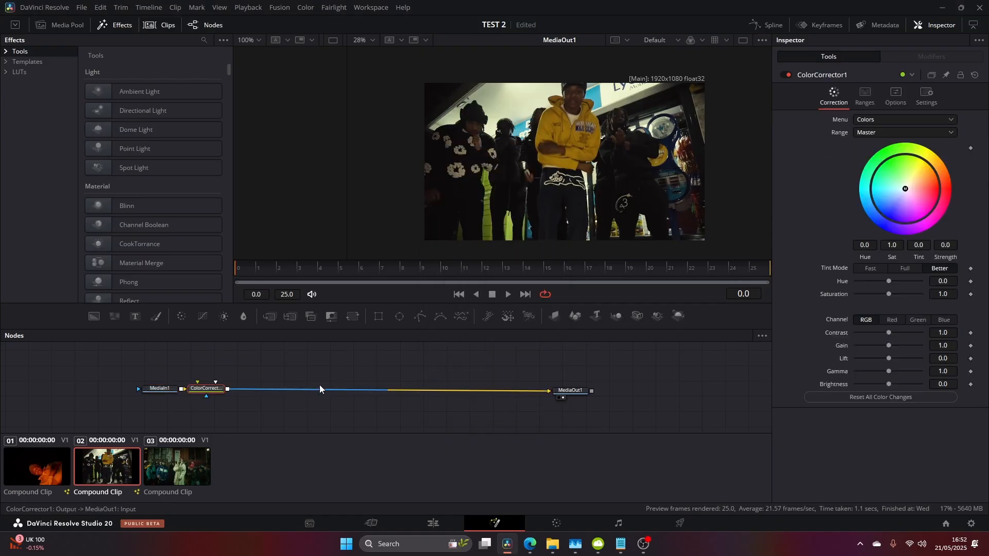
left_click_drag(888, 293, 856, 294)
type("cc")
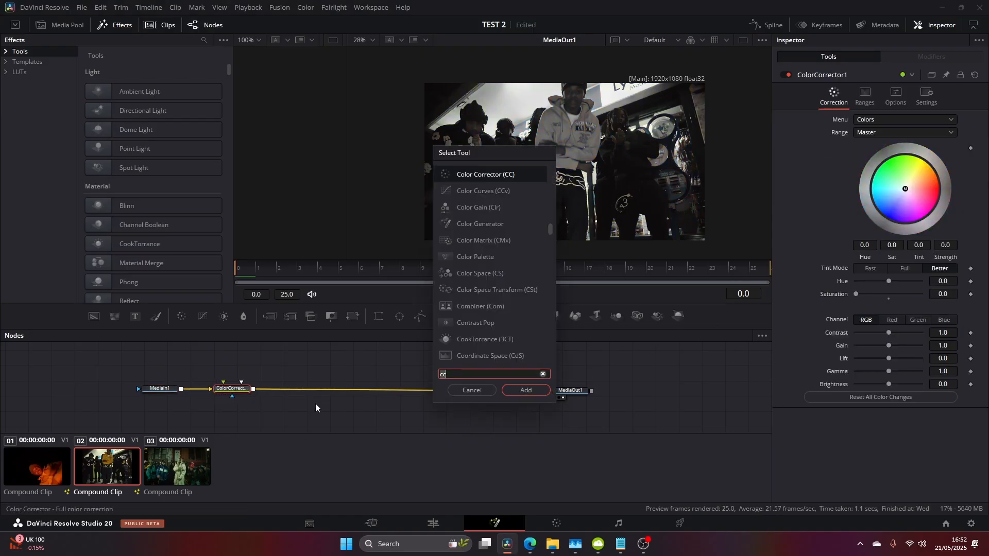
type("gau")
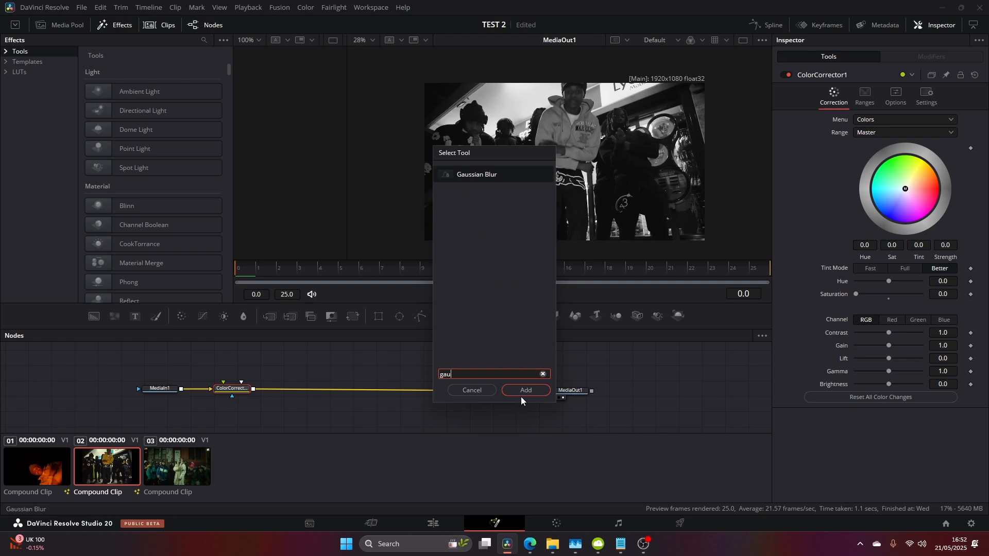
left_click(526, 390)
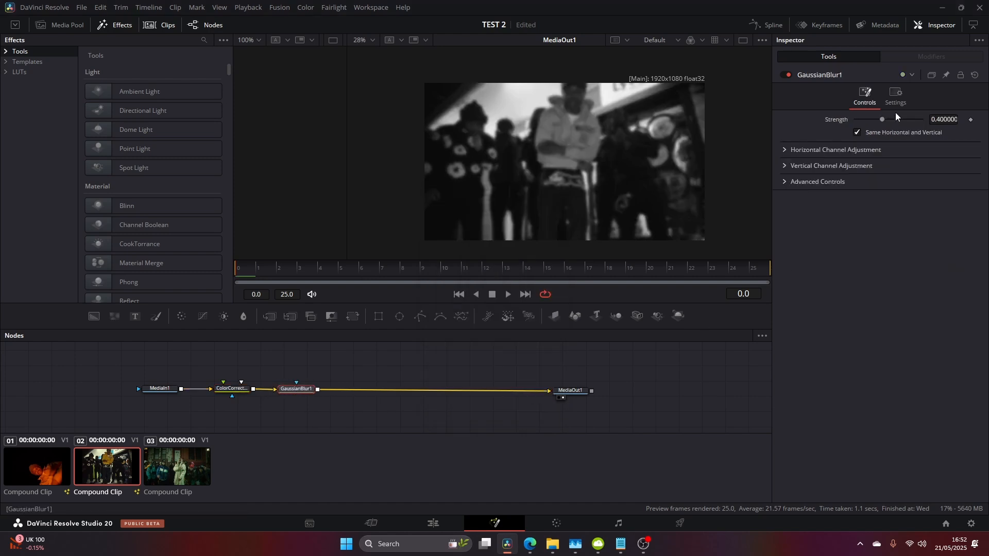
left_click_drag(882, 119, 870, 119)
type("gau")
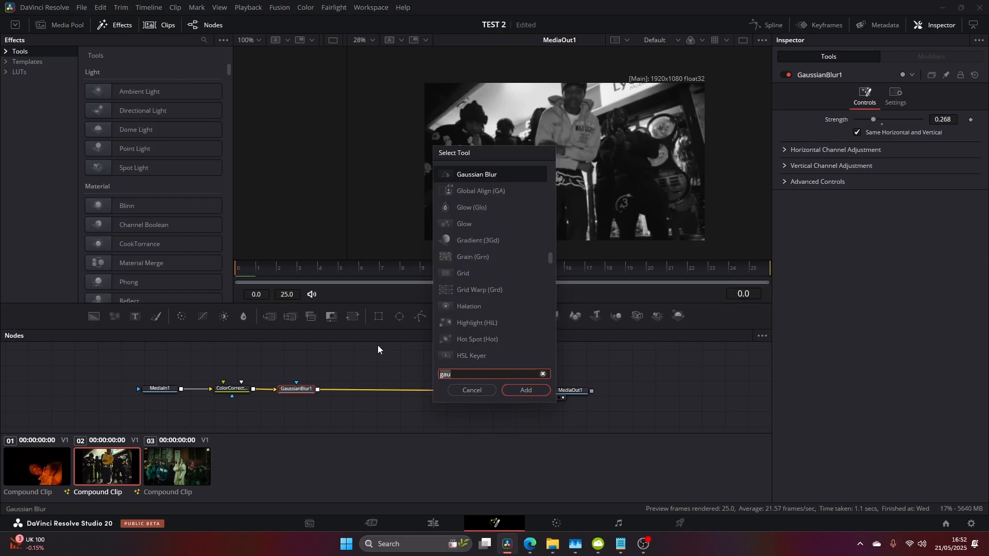
Raise FilmGrain1 Strength to about 0.33 and add a second Color Corrector with more contrast
left_click(524, 390)
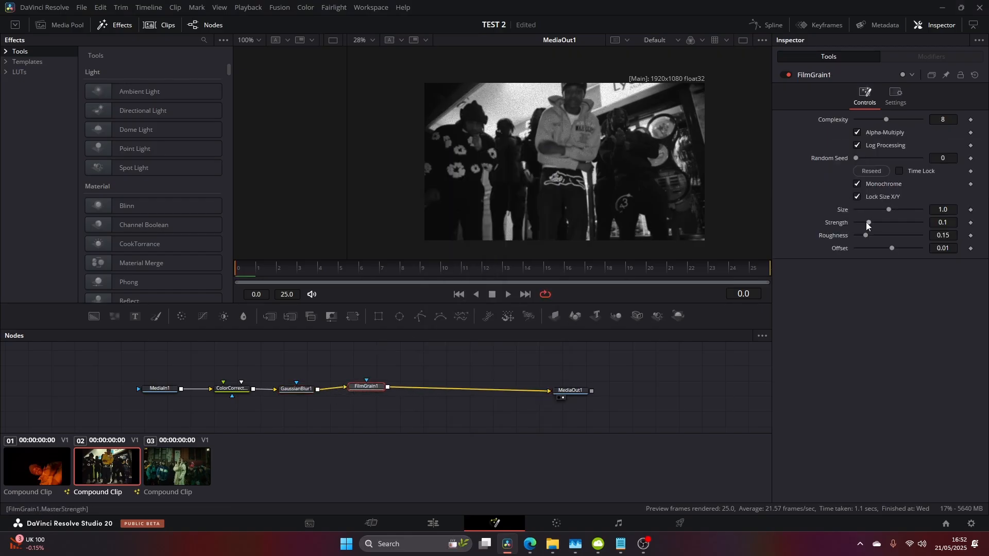
left_click_drag(868, 222, 898, 223)
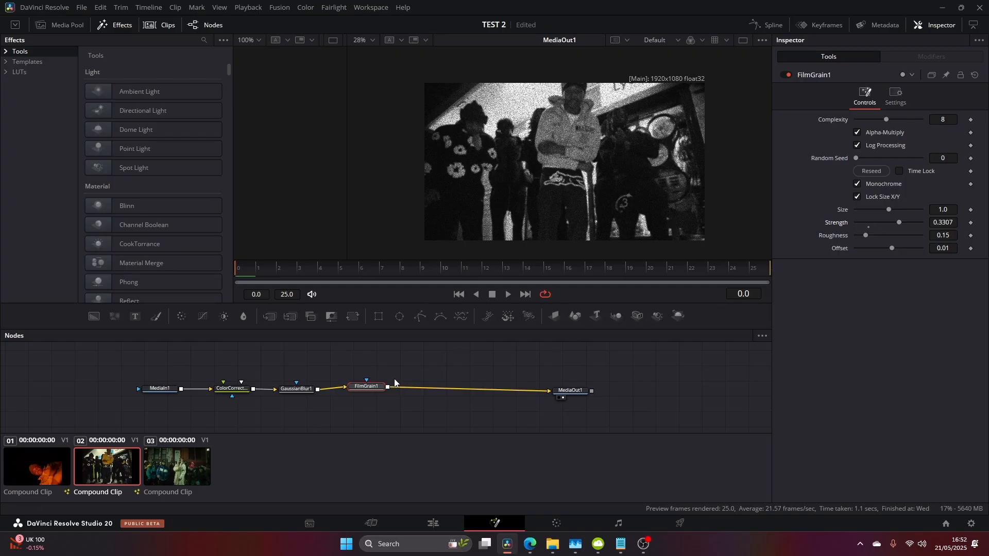
left_click(413, 386)
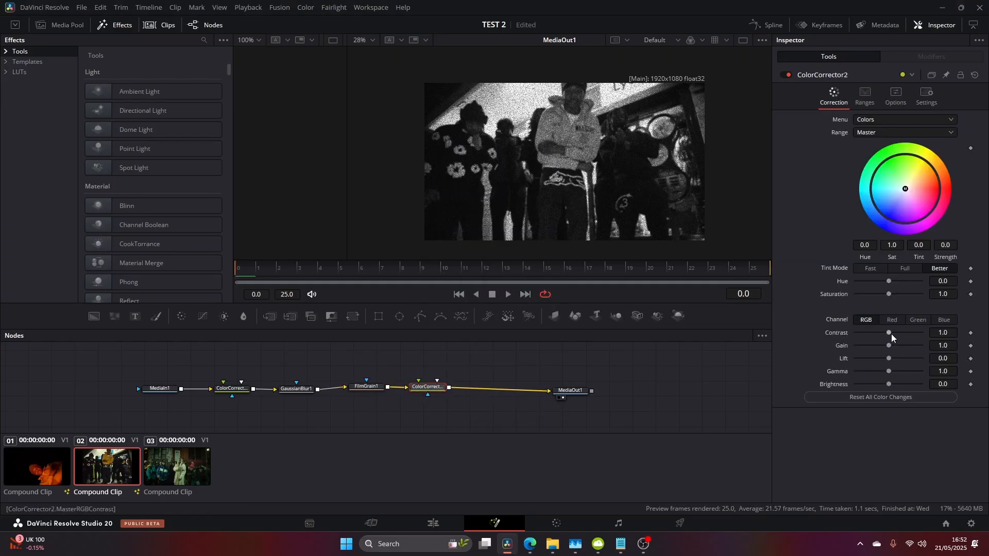
left_click_drag(888, 332, 895, 333)
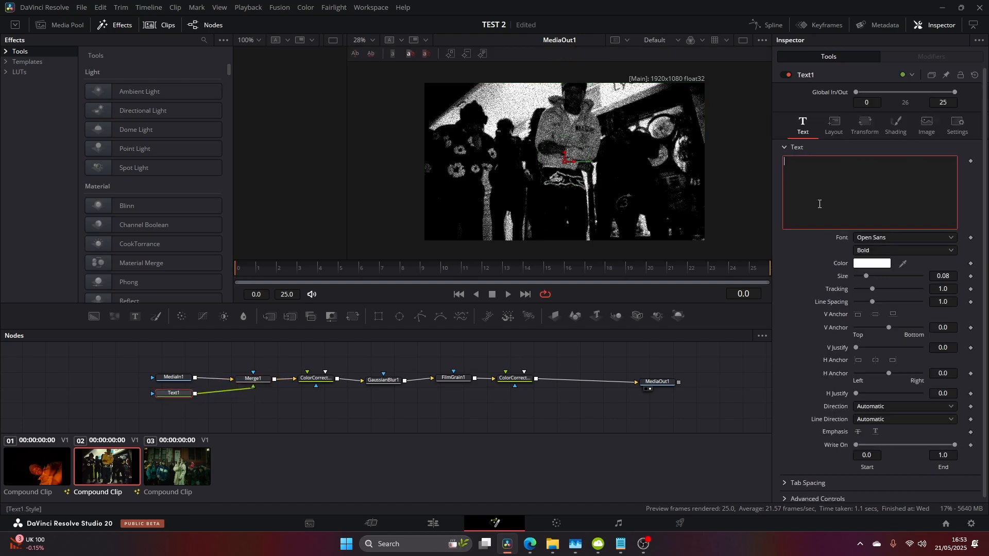
Type OPIUM into the Text+ node, choose the Blackletter ExtraBold font and pick up ColorCorrector1
type("KEN CARSON")
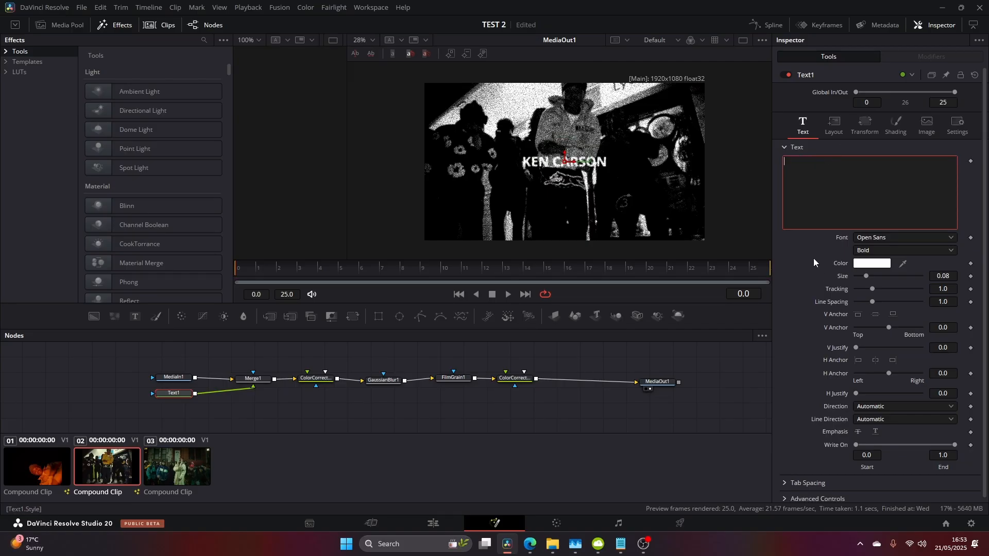
type("OPIUM")
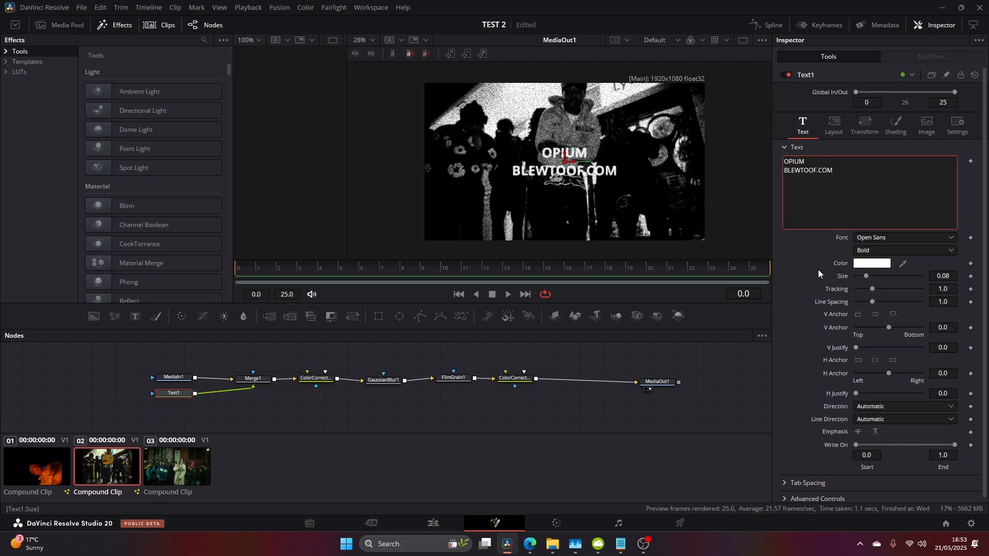
left_click(903, 237)
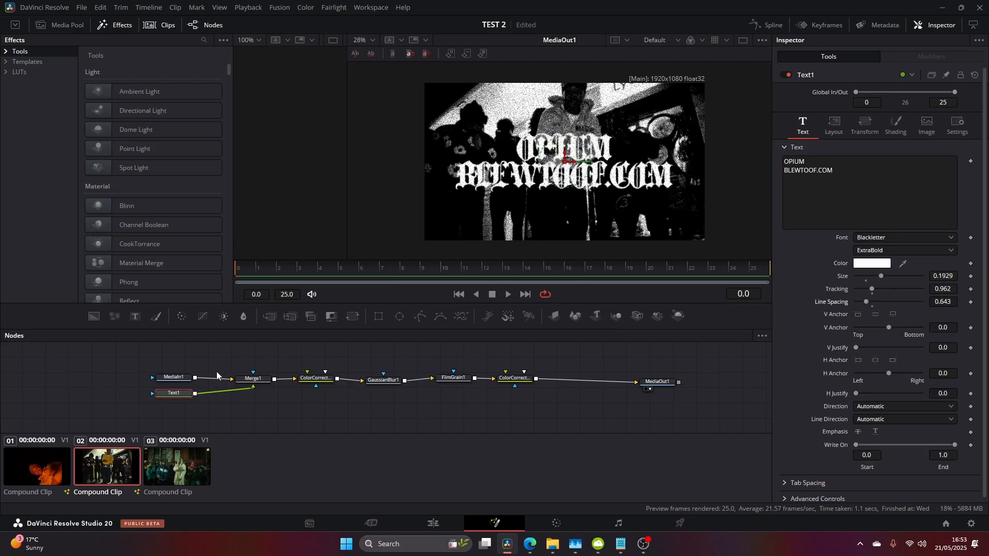
left_click(173, 377)
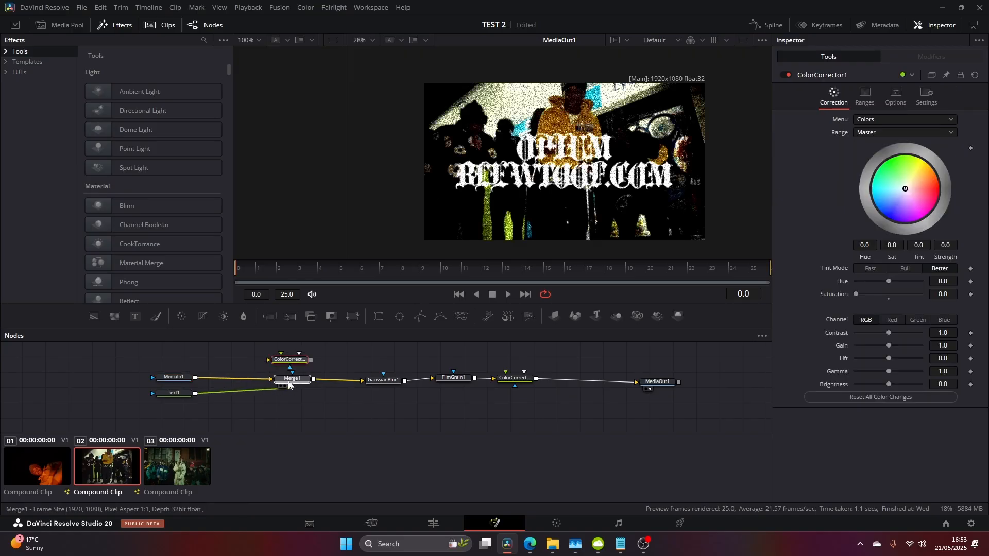
Move ColorCorrector1 before Merge1, make Text1 red, then browse the blewtoof effects on the Edit page
left_click(175, 392)
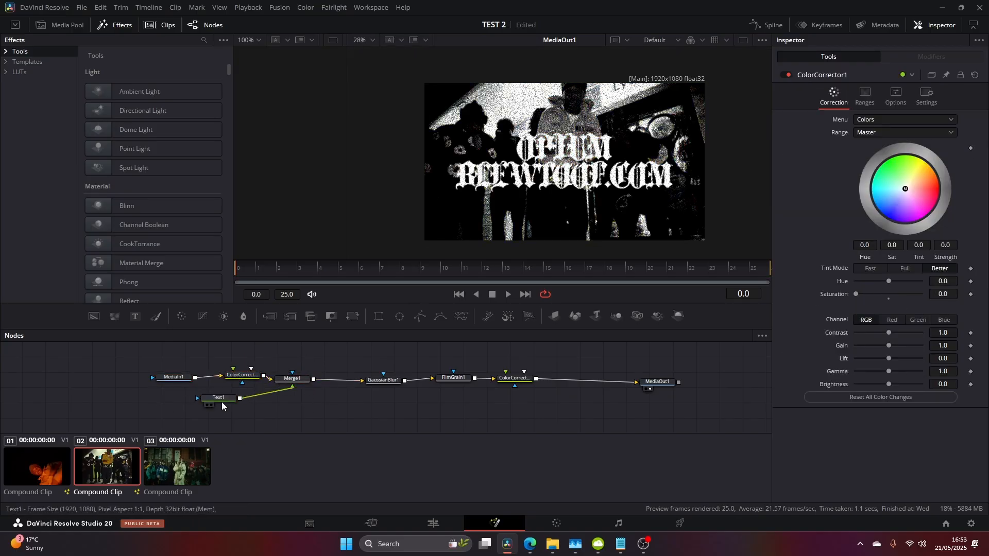
left_click(219, 398)
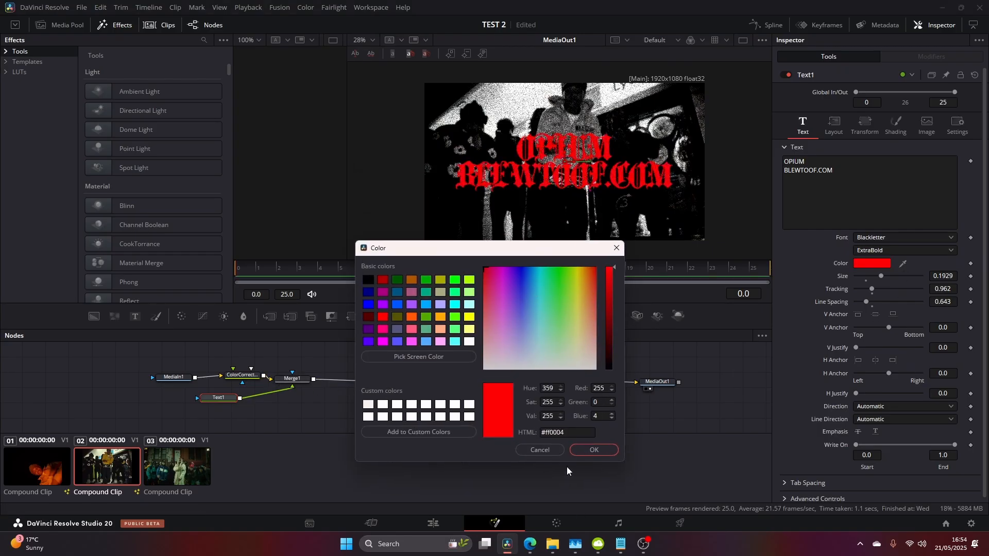
left_click(592, 450)
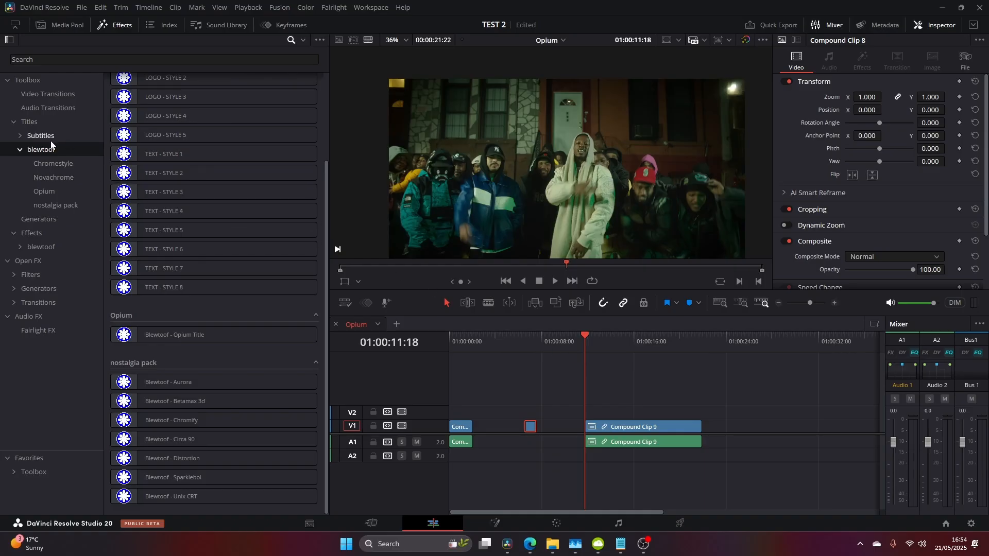
left_click(40, 246)
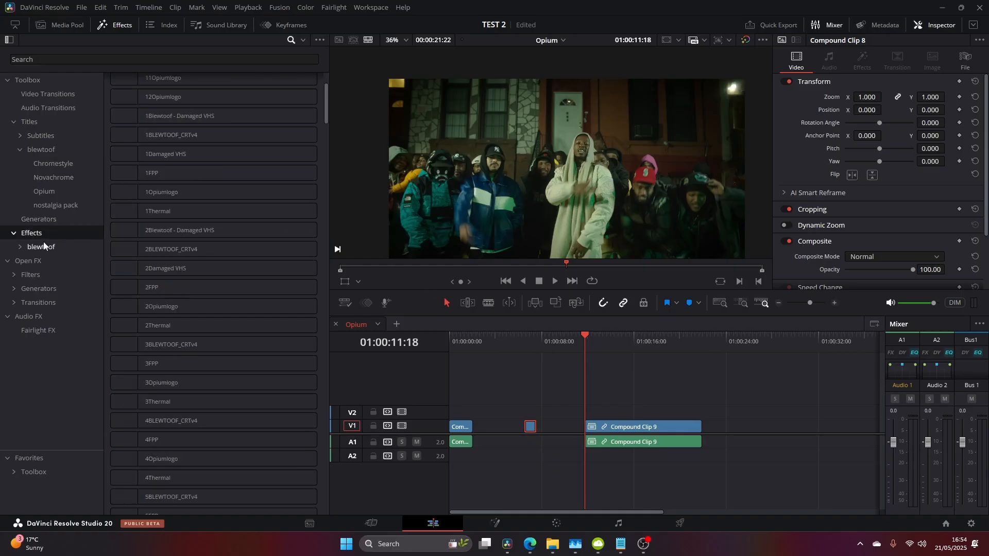
Apply Blewtoof - Opium2 to Compound Clip 9 and show its settings in the Inspector
left_click(42, 246)
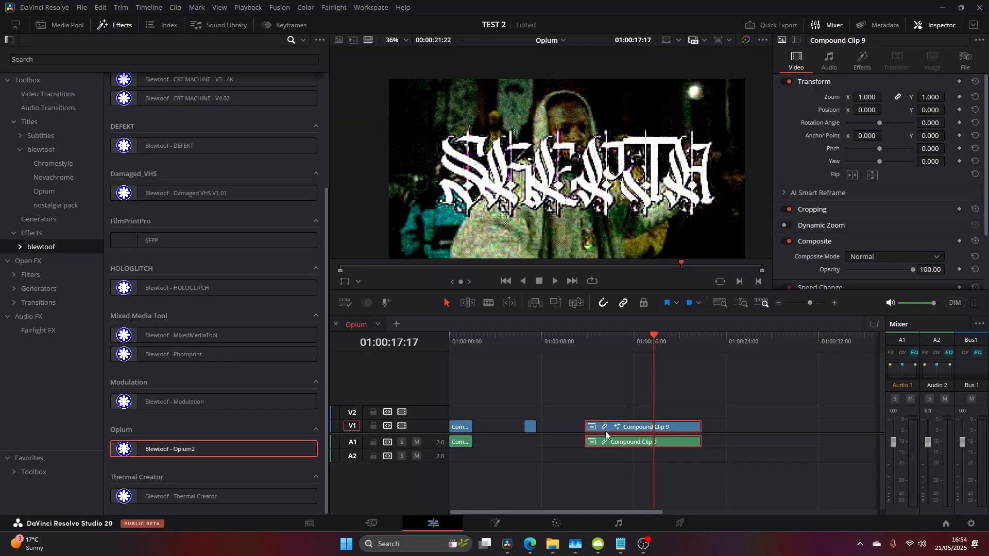
left_click(861, 68)
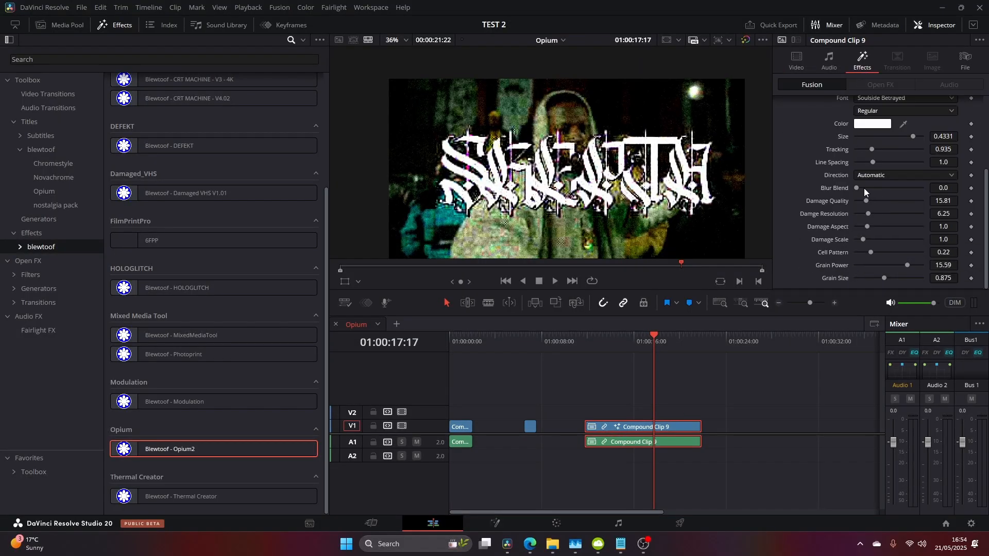
Try blur blend and damage quality values, restore them, and settle damage resolution at a moderate level
left_click_drag(856, 187, 920, 187)
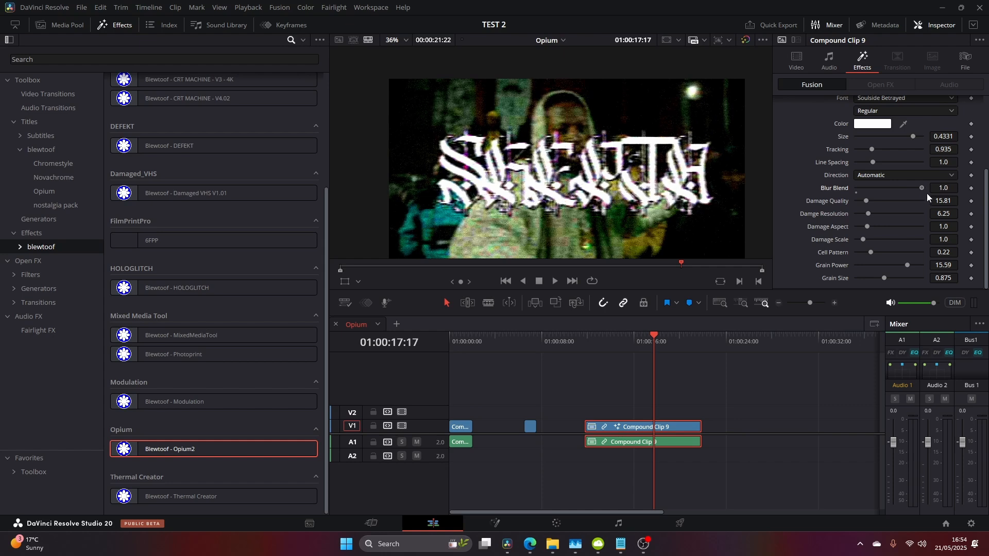
left_click_drag(920, 187, 856, 187)
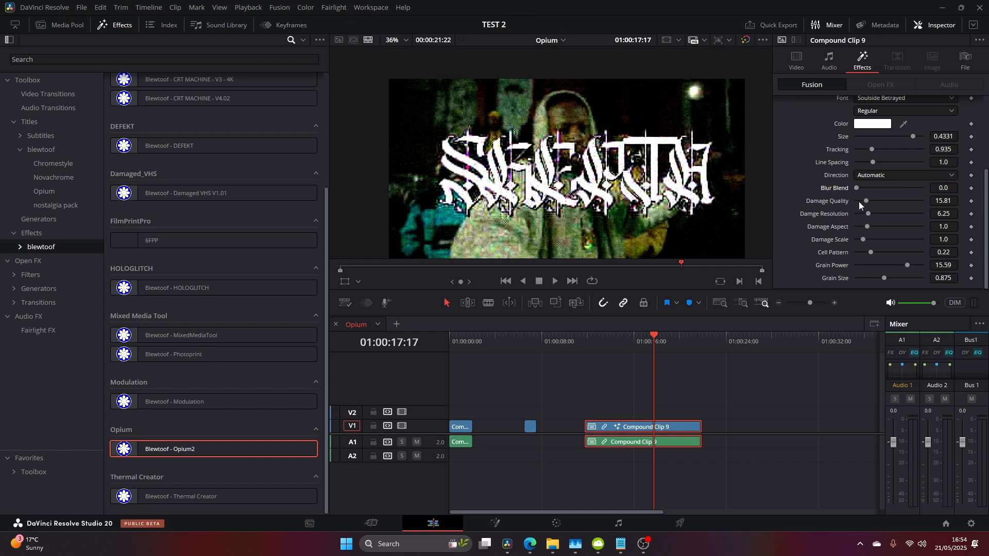
left_click_drag(866, 201, 875, 201)
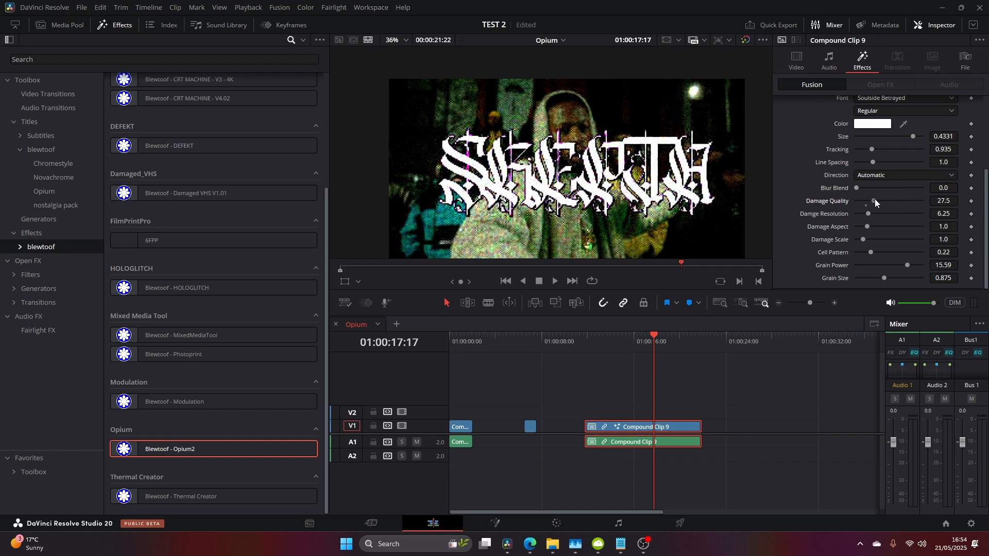
left_click_drag(873, 201, 859, 201)
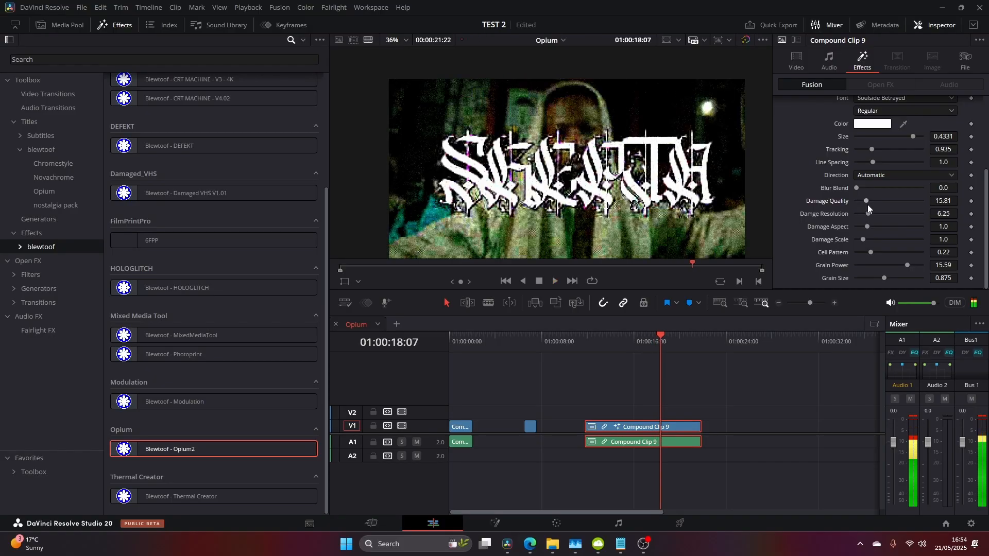
left_click_drag(868, 213, 898, 213)
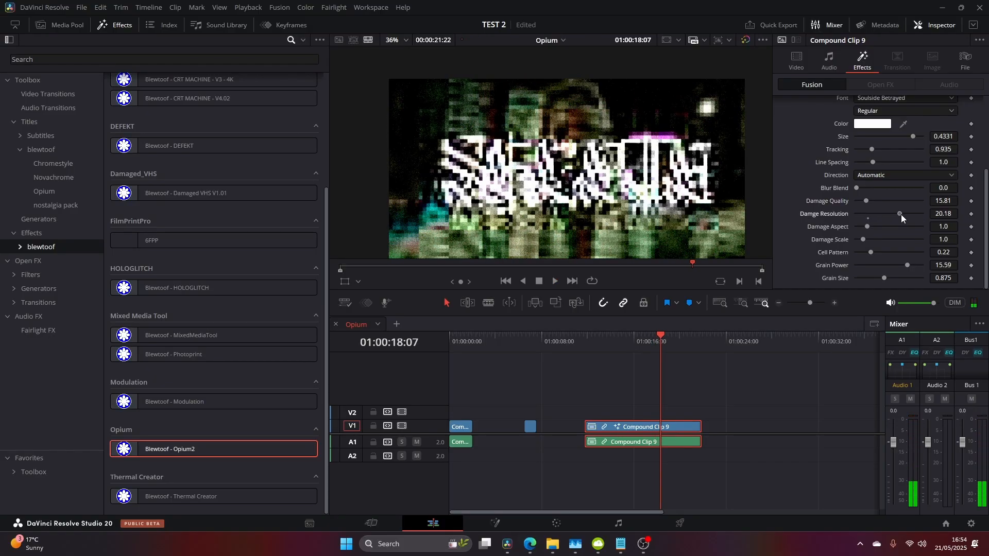
left_click_drag(900, 213, 869, 213)
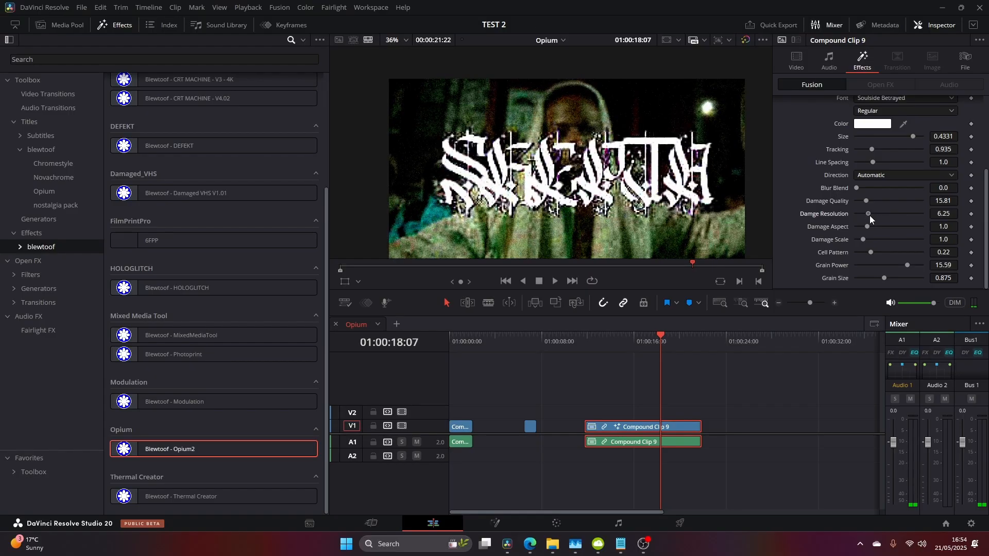
left_click_drag(869, 213, 859, 213)
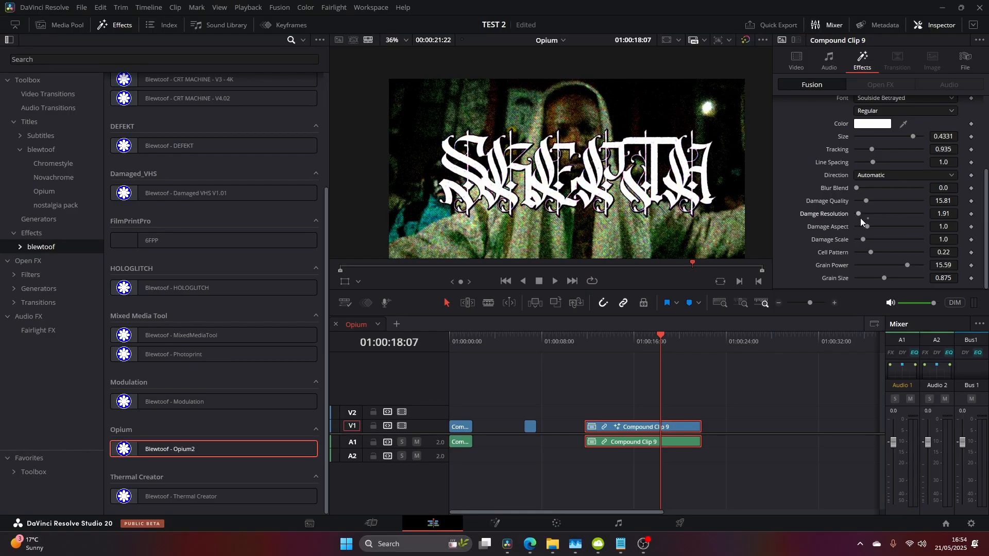
left_click_drag(858, 214, 878, 214)
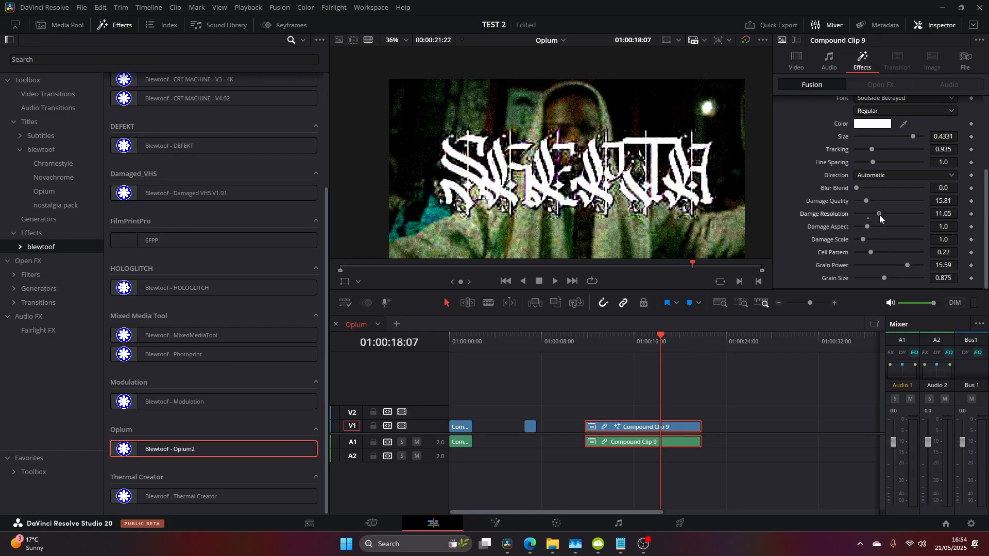
left_click_drag(869, 226, 888, 225)
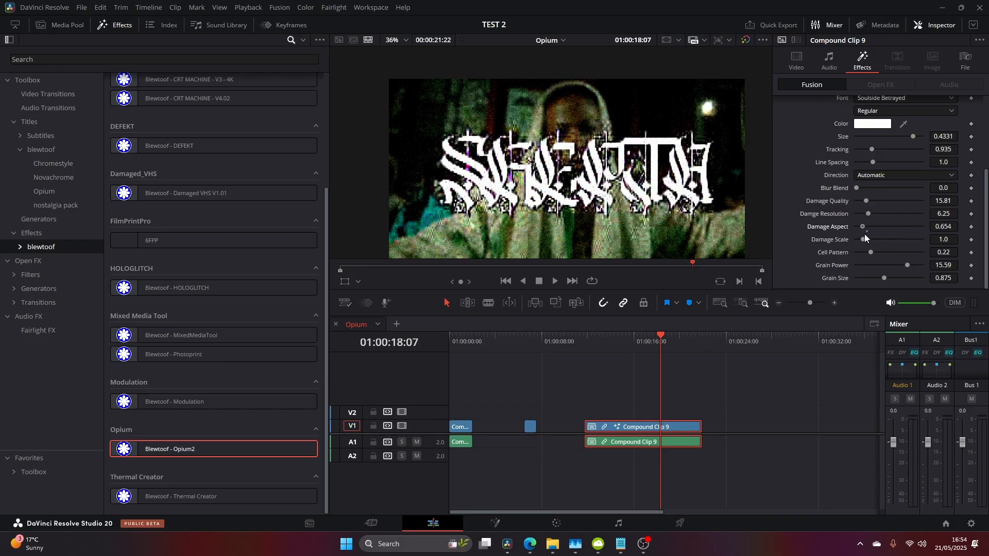
Adjust the damage aspect, increase grain size and push the cell pattern to its maximum
left_click(553, 280)
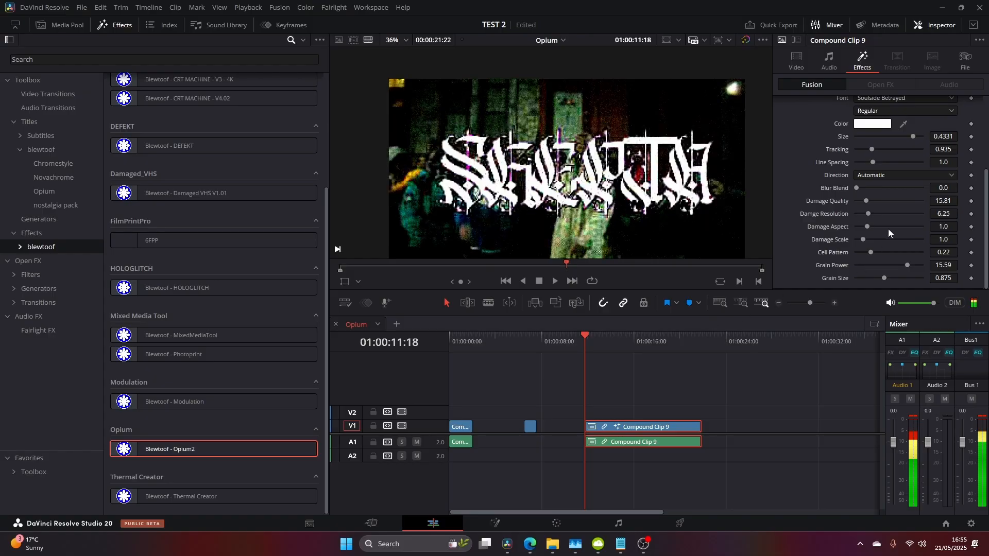
left_click_drag(867, 239, 898, 239)
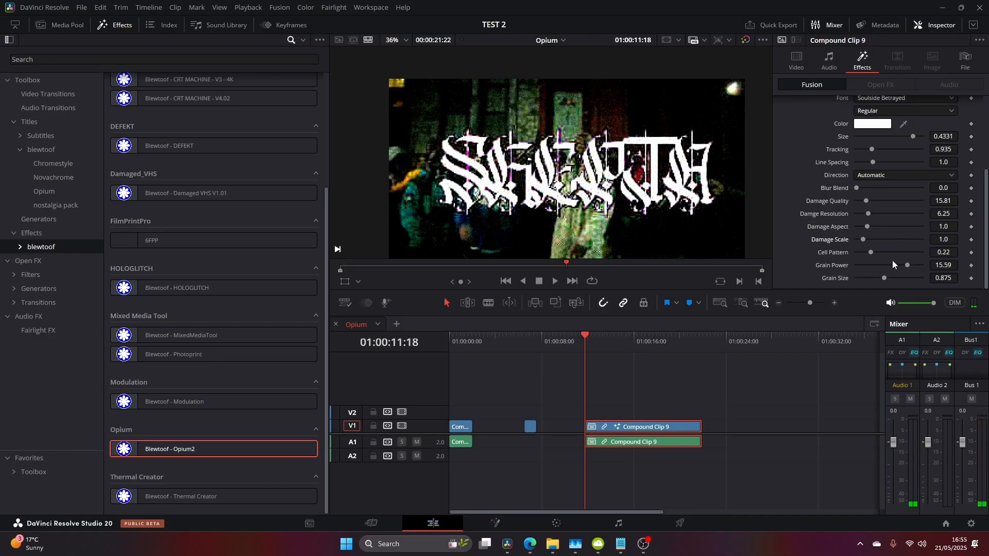
left_click_drag(907, 264, 920, 265)
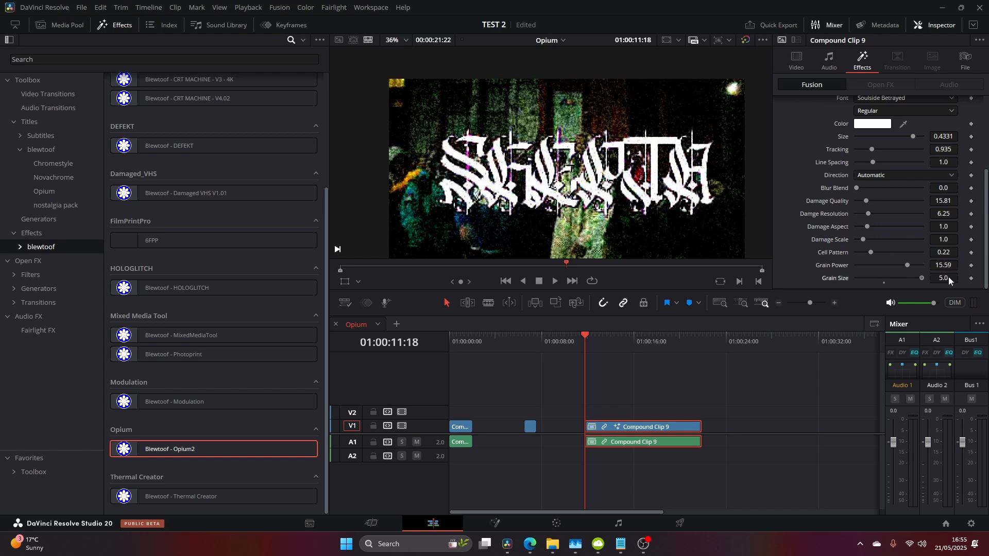
left_click_drag(907, 277, 882, 277)
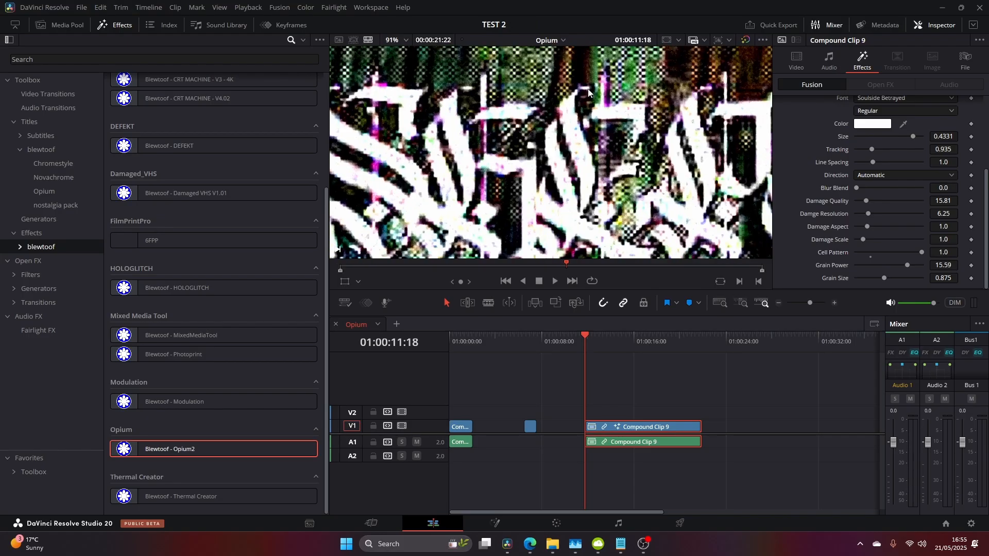
left_click_drag(867, 226, 862, 226)
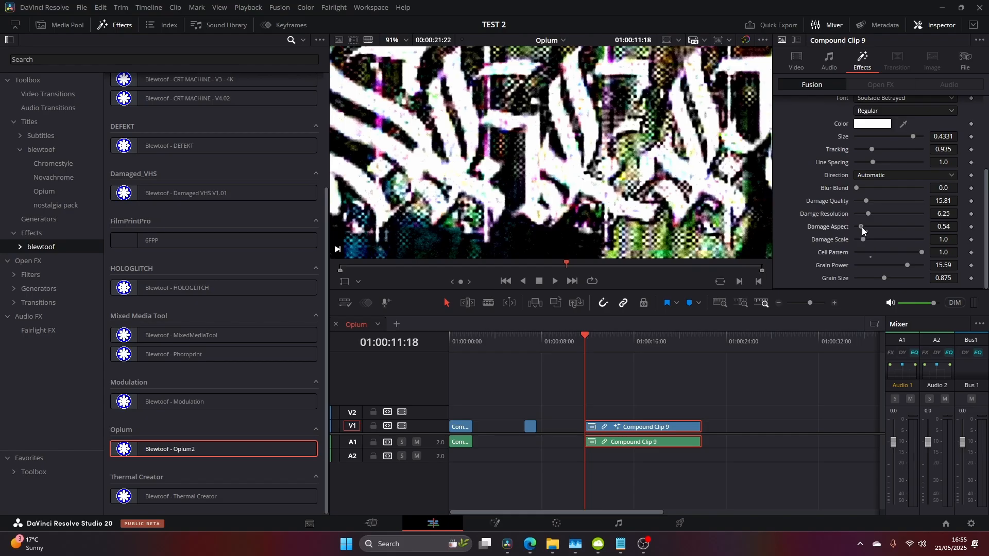
left_click_drag(862, 226, 865, 227)
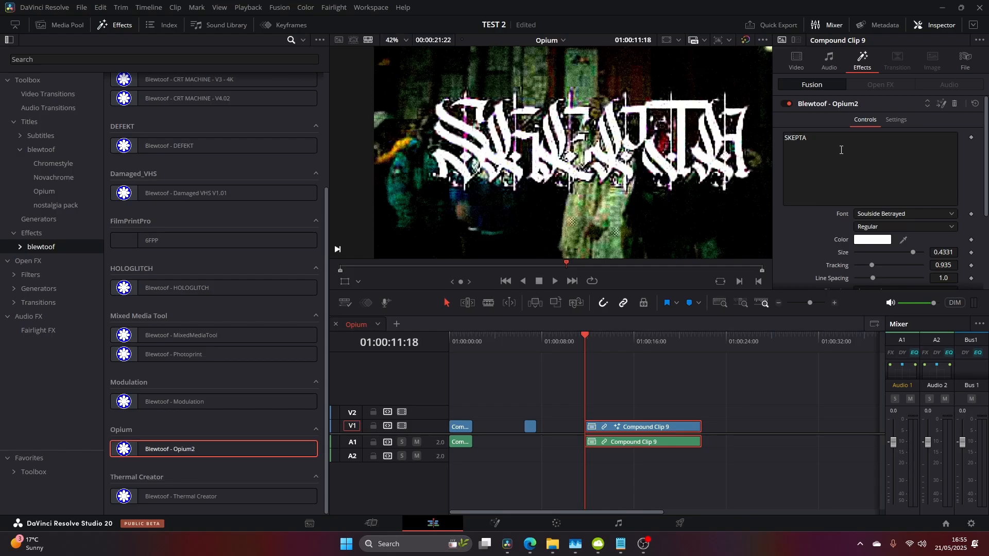
Colour the glitch title red, set its text to BLEWT, and change its font
left_click(872, 240)
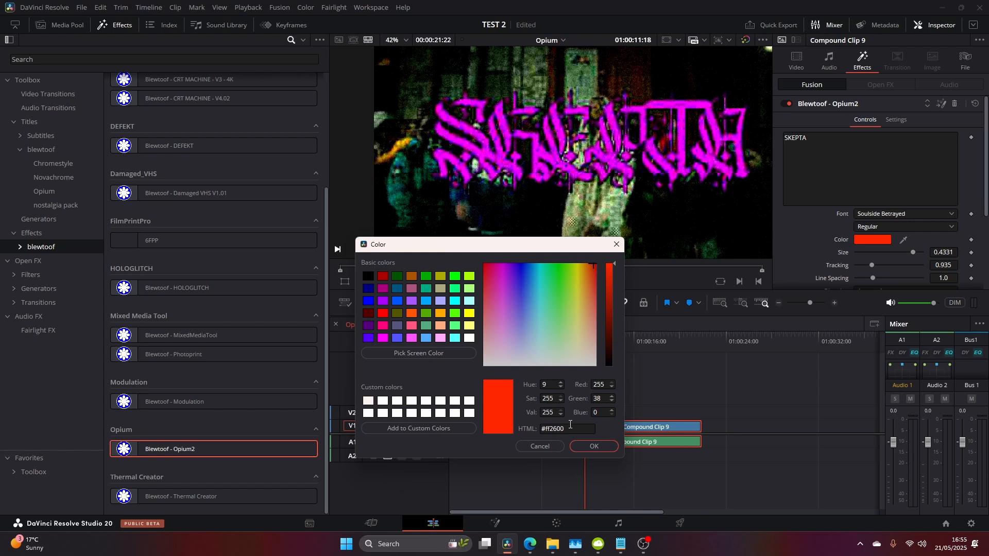
left_click(593, 446)
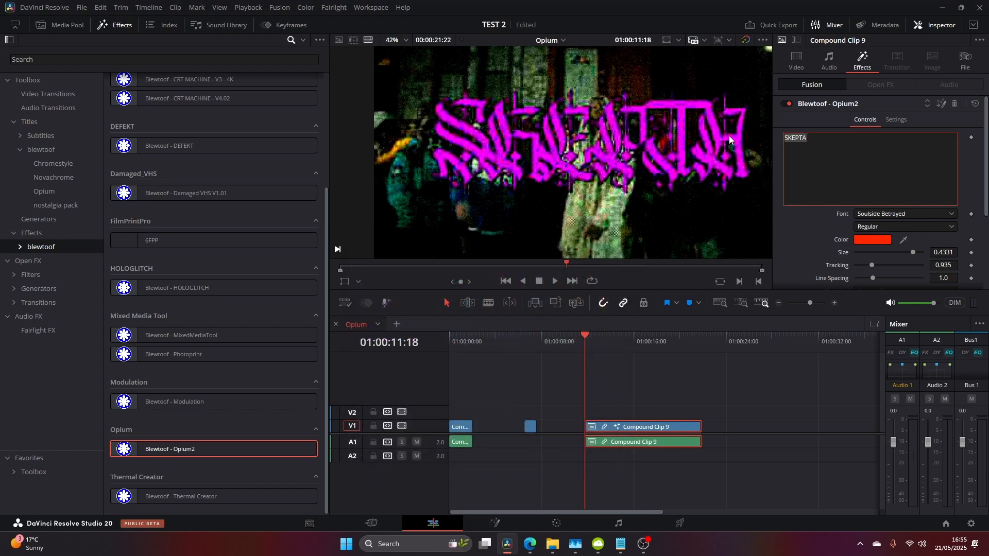
type("BLEWT")
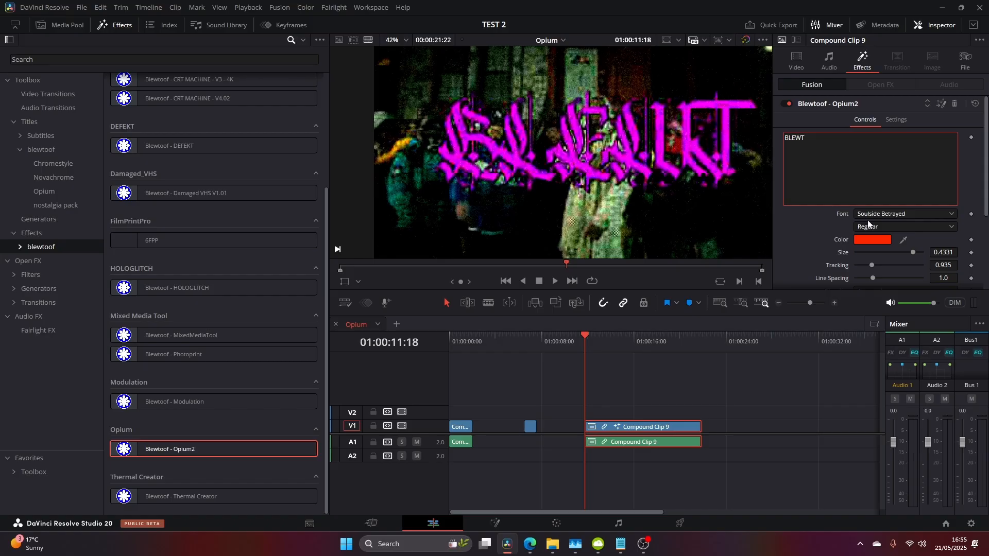
left_click(904, 213)
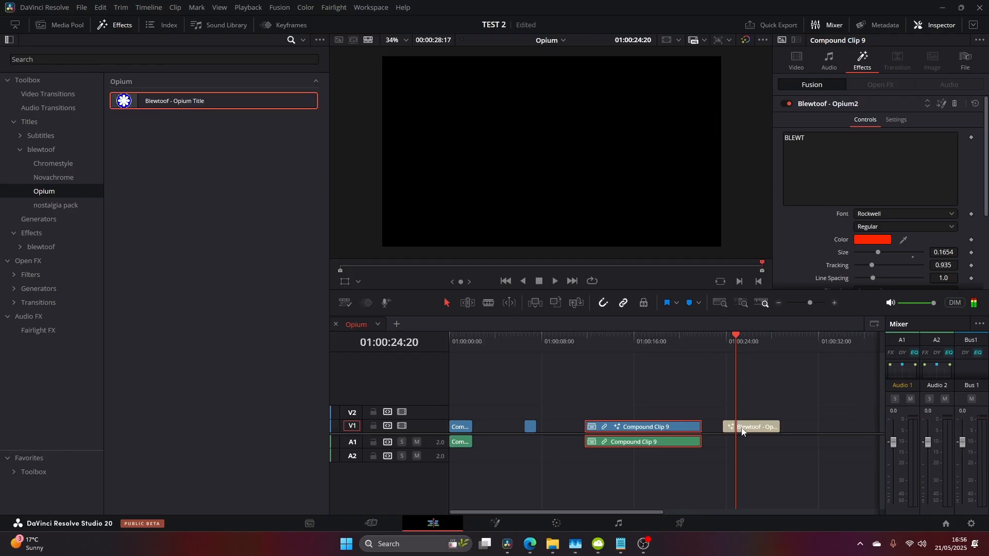
Load BLEWTOOF LOGO.png into the Opium Title card's logo field
left_click(751, 427)
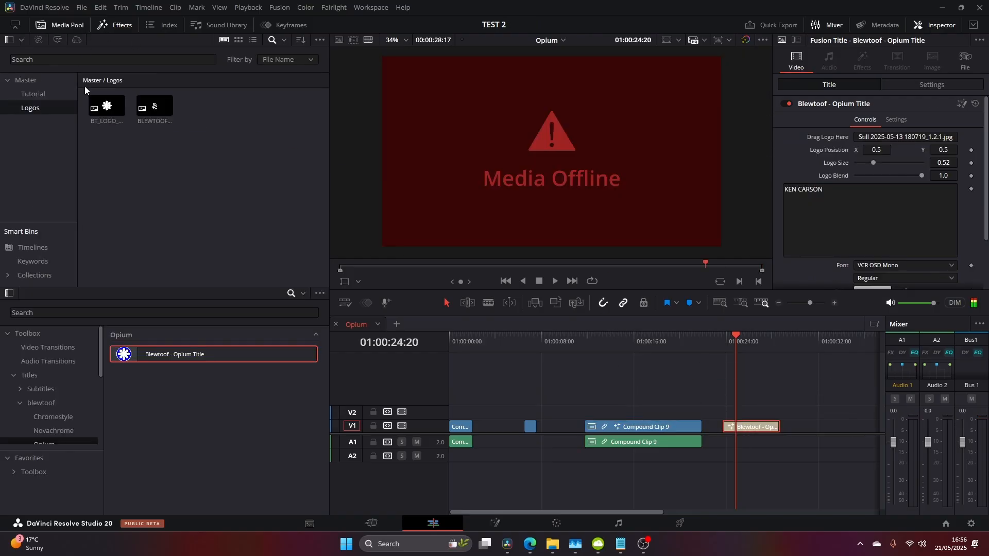
left_click_drag(154, 105, 889, 137)
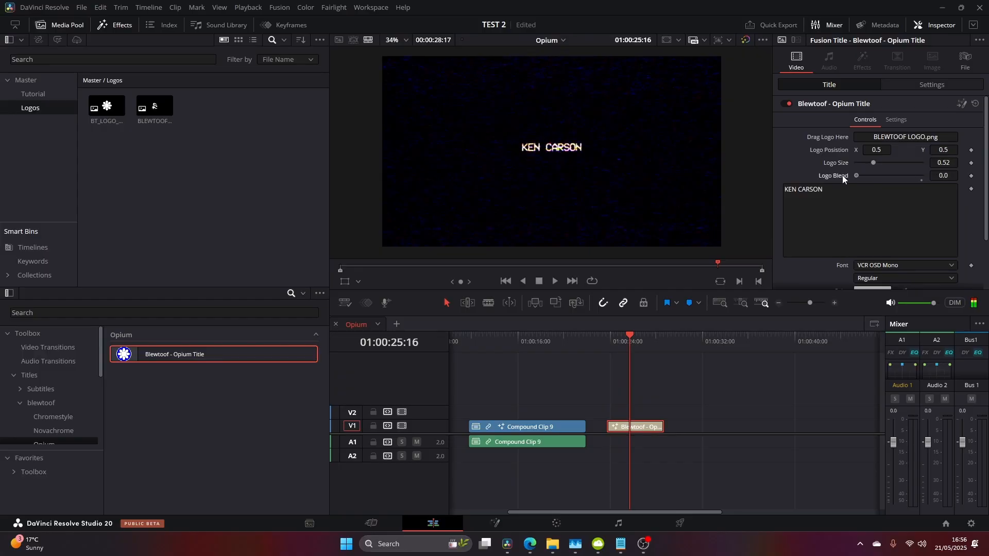
Set the title text to Eurostile Extended Bold at a smaller size
scroll("down", 3)
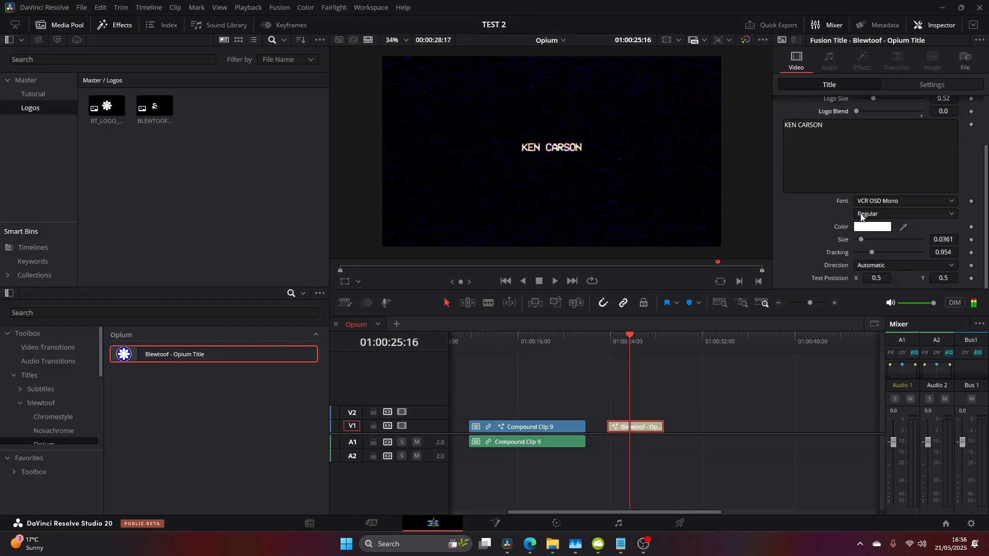
left_click_drag(859, 239, 869, 239)
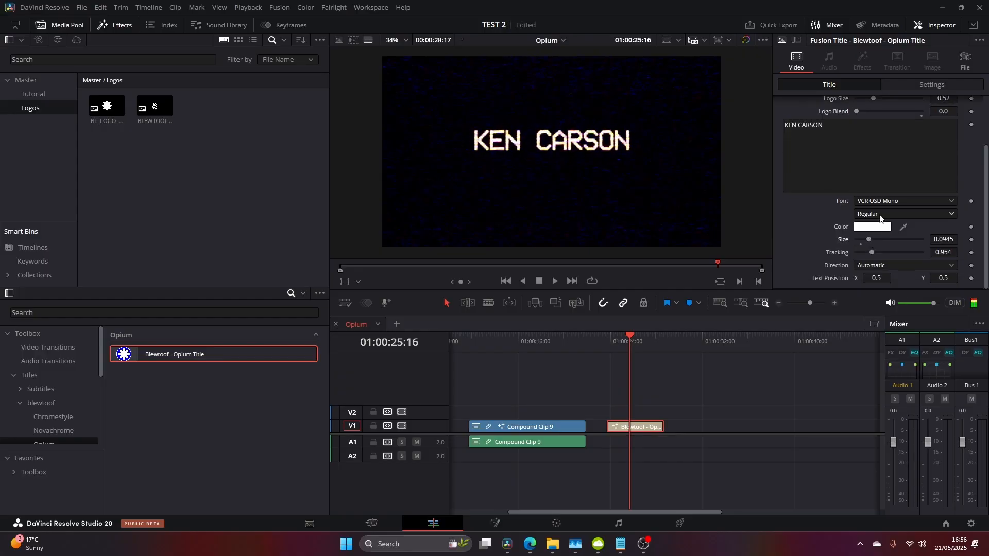
left_click(903, 201)
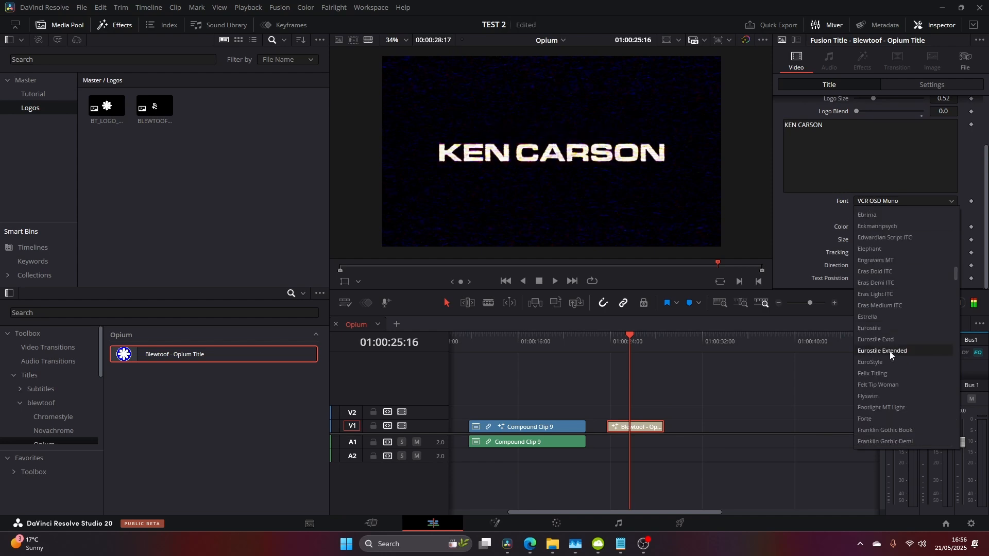
left_click(882, 350)
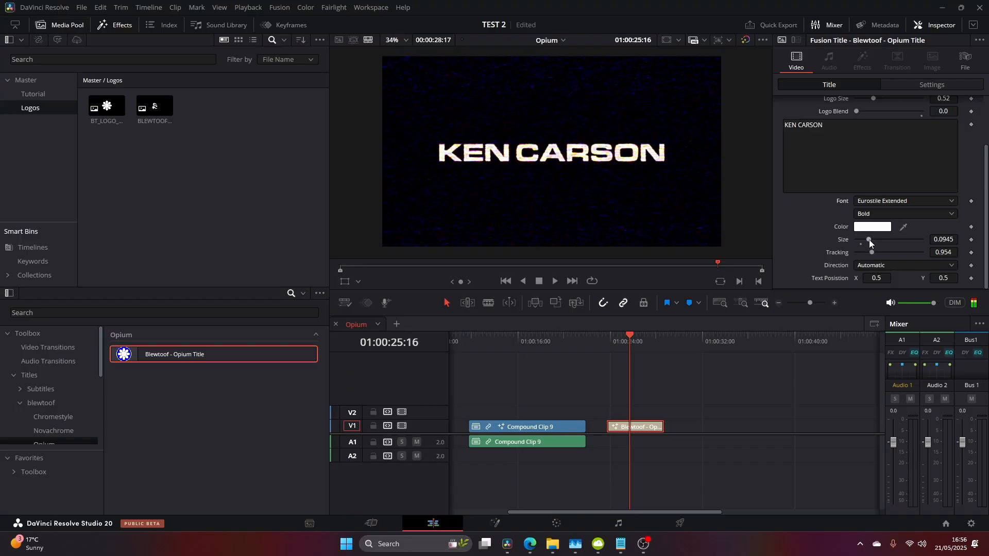
left_click_drag(871, 240, 863, 240)
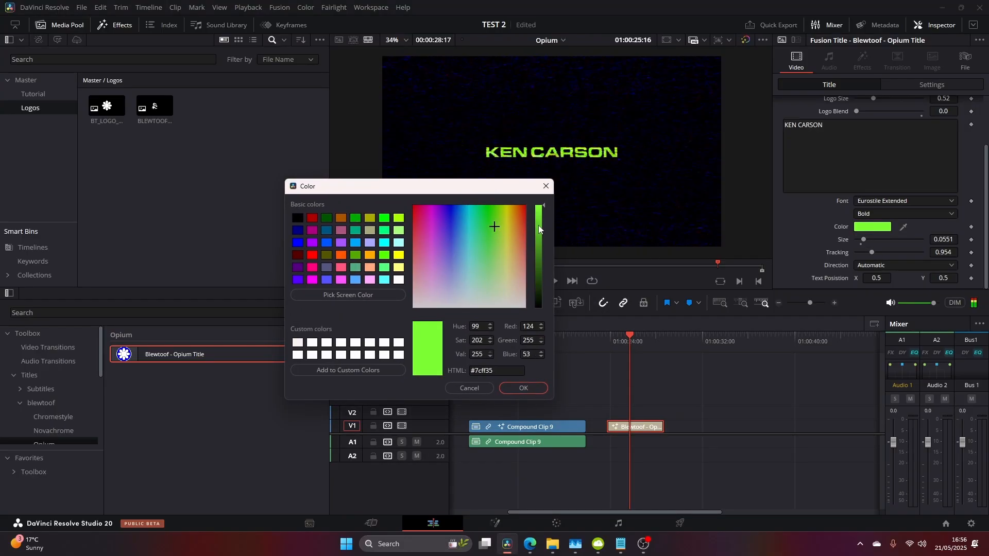
Try a blue text colour, then cancel to keep the text white
left_click(463, 210)
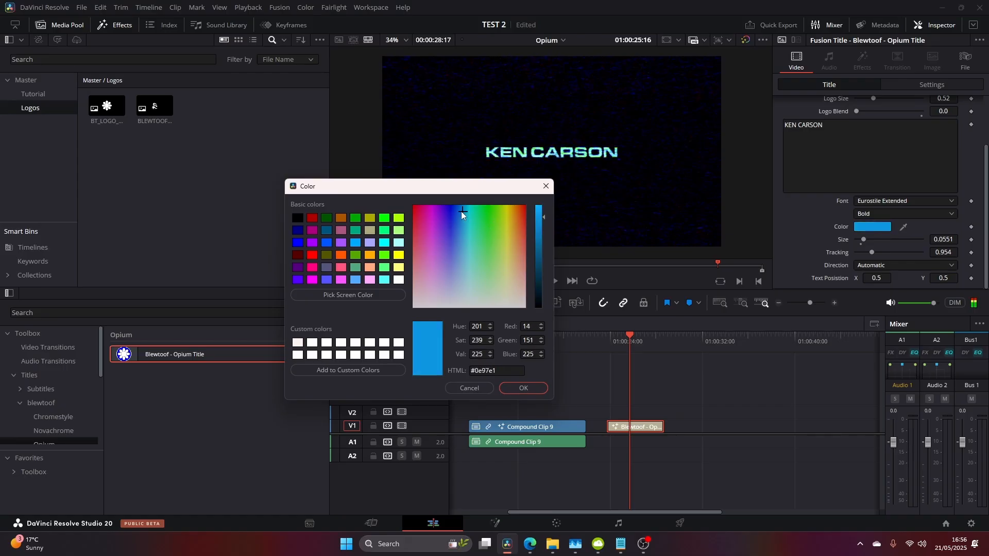
left_click(421, 208)
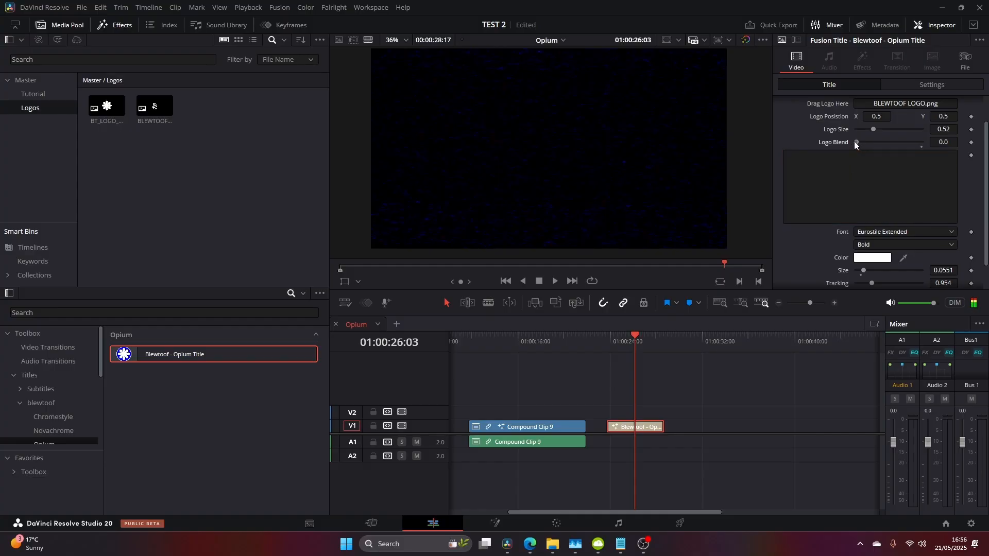
Raise Logo Blend from 0.0 to 1.0 so the BLEWTOOF logo shows fully
left_click_drag(858, 142, 921, 142)
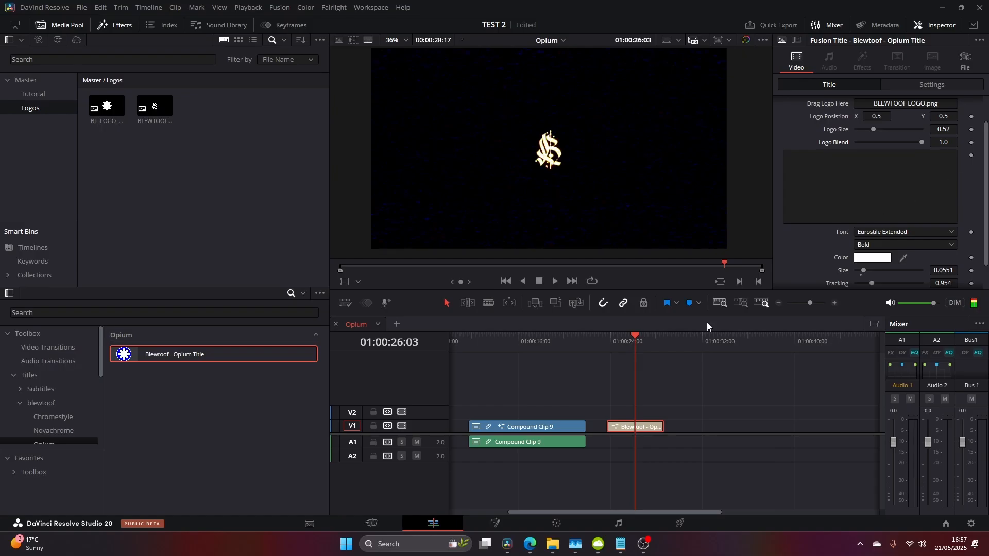